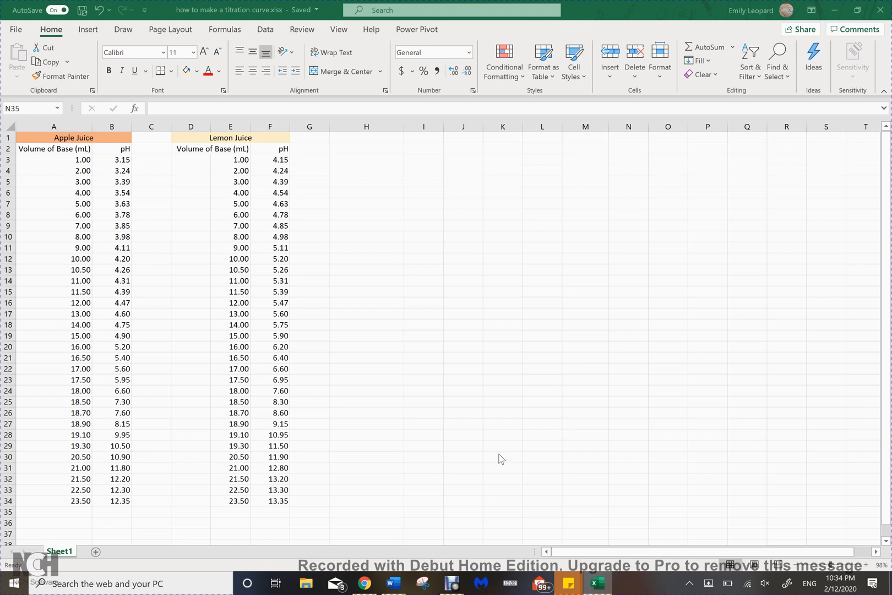
mouse_move(307, 491)
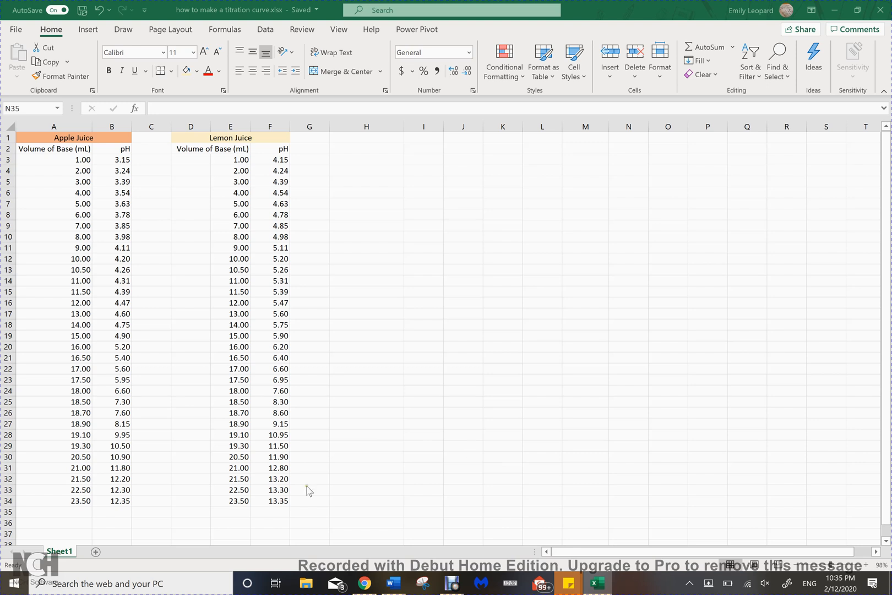
mouse_move(492, 187)
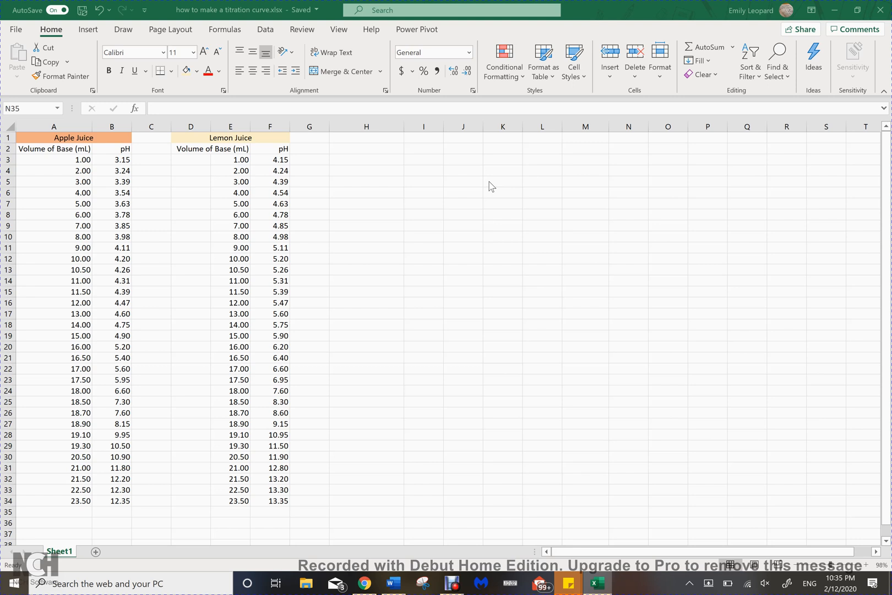
mouse_move(367, 223)
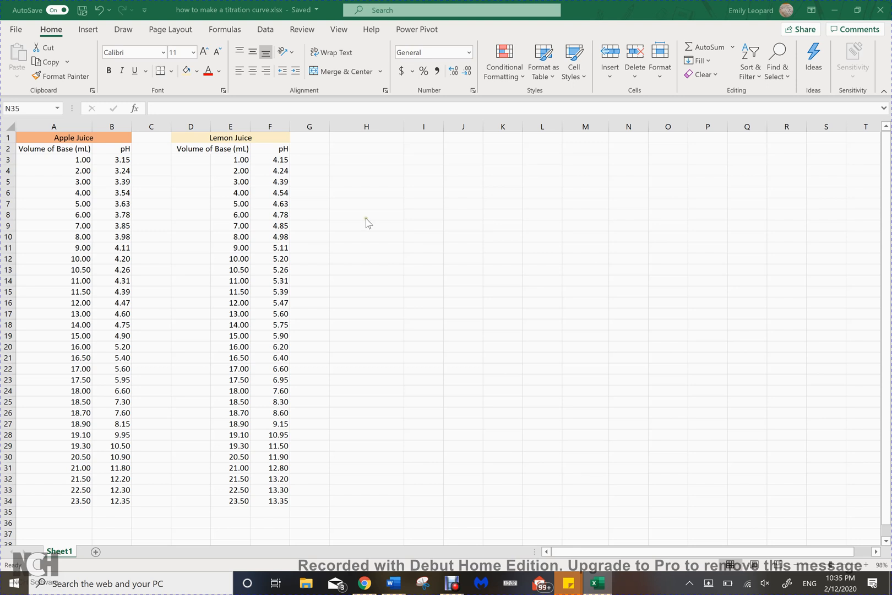
mouse_move(360, 223)
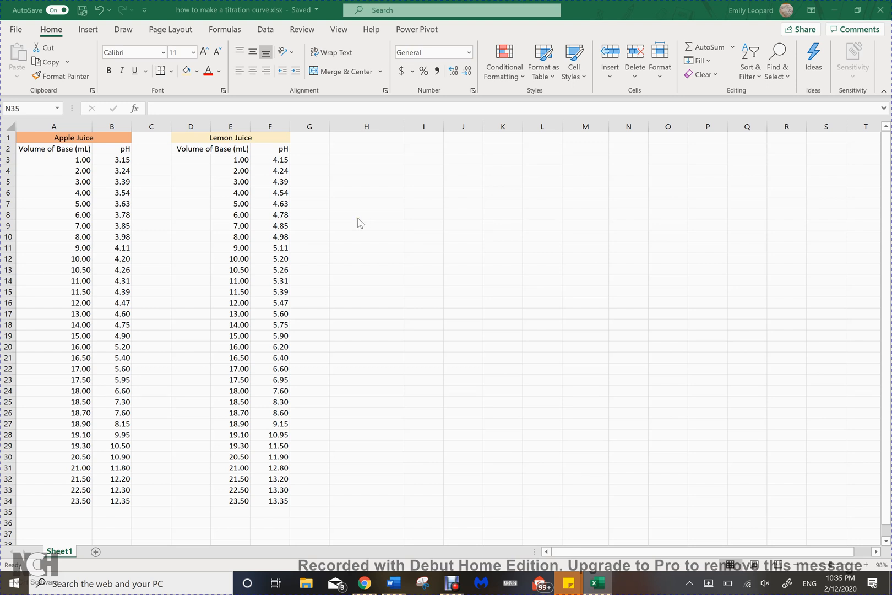
mouse_move(221, 9)
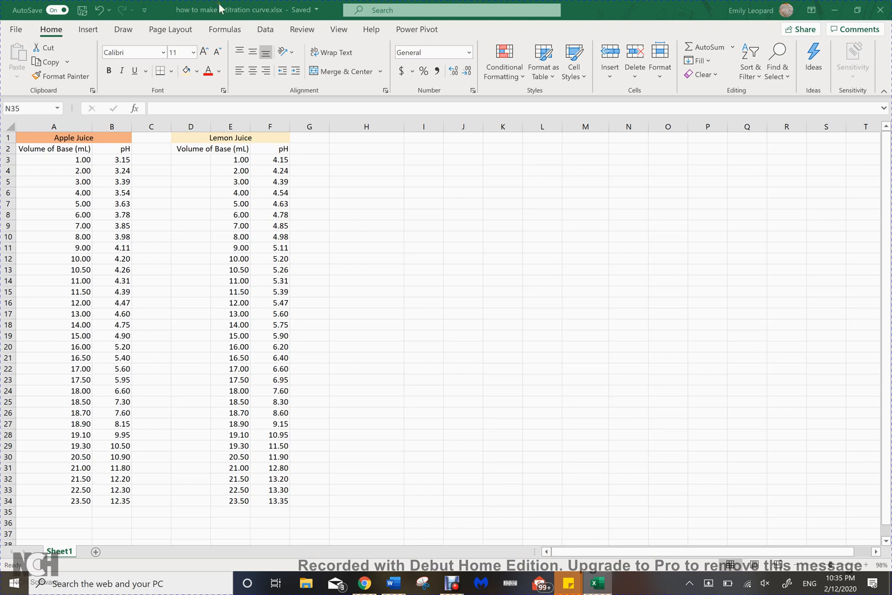
mouse_move(97, 107)
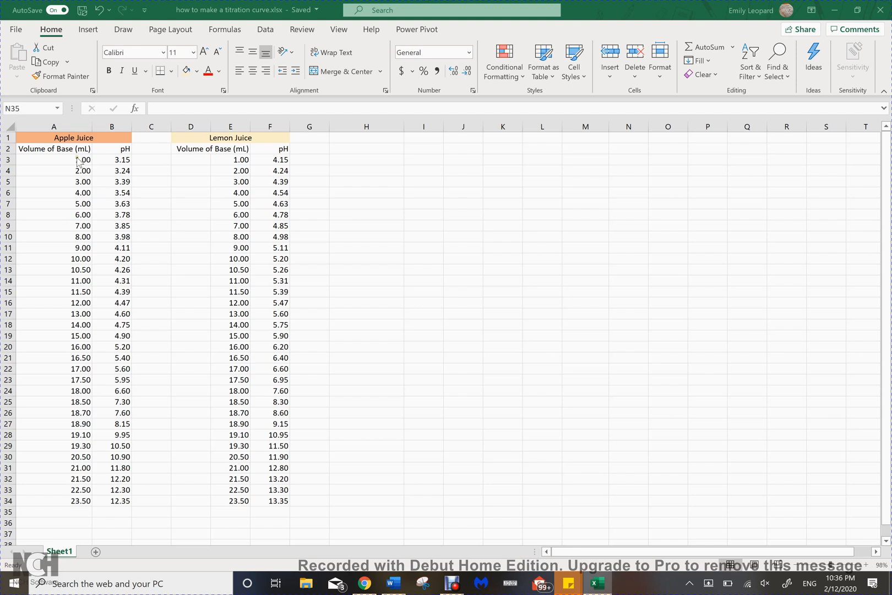
Step: Insert a row above the juice titles and label the columns x and y
click(72, 137)
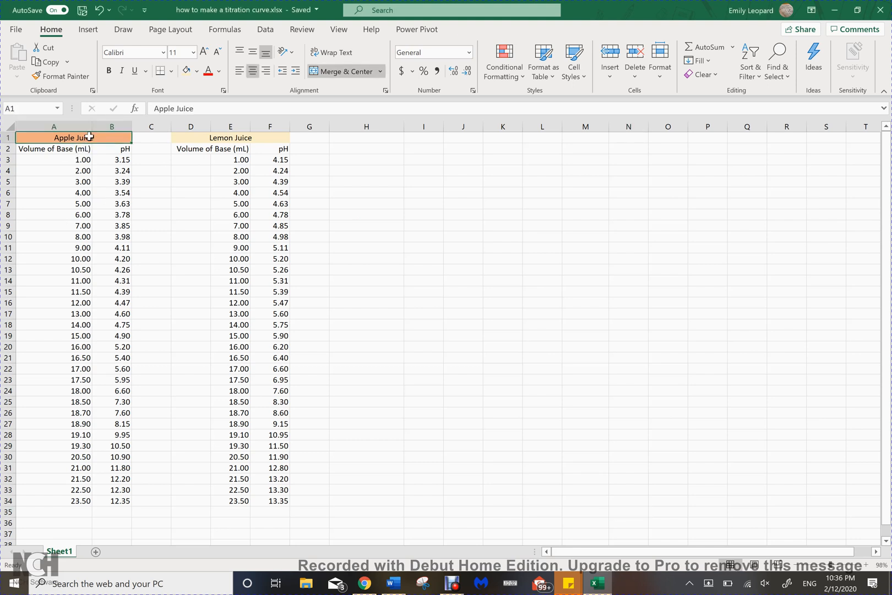
mouse_move(117, 149)
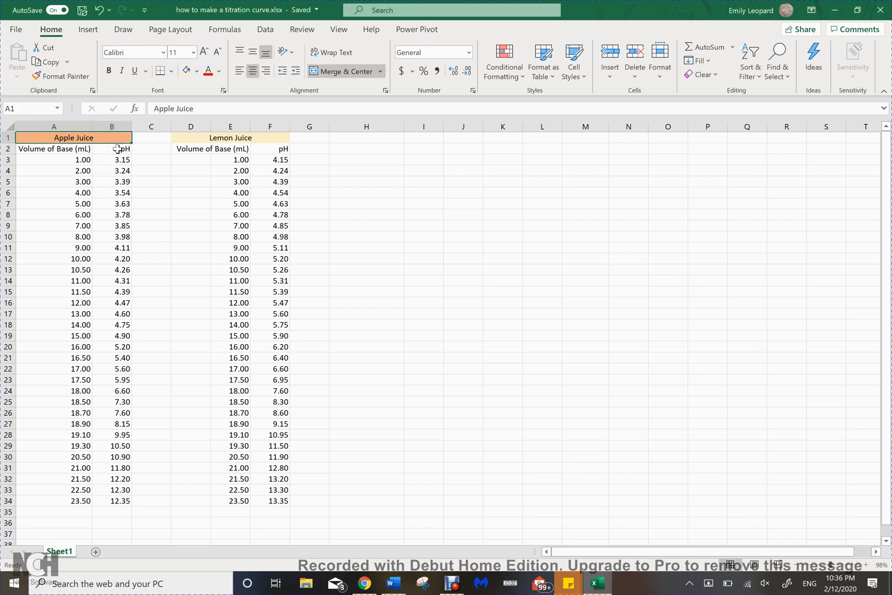
click(609, 78)
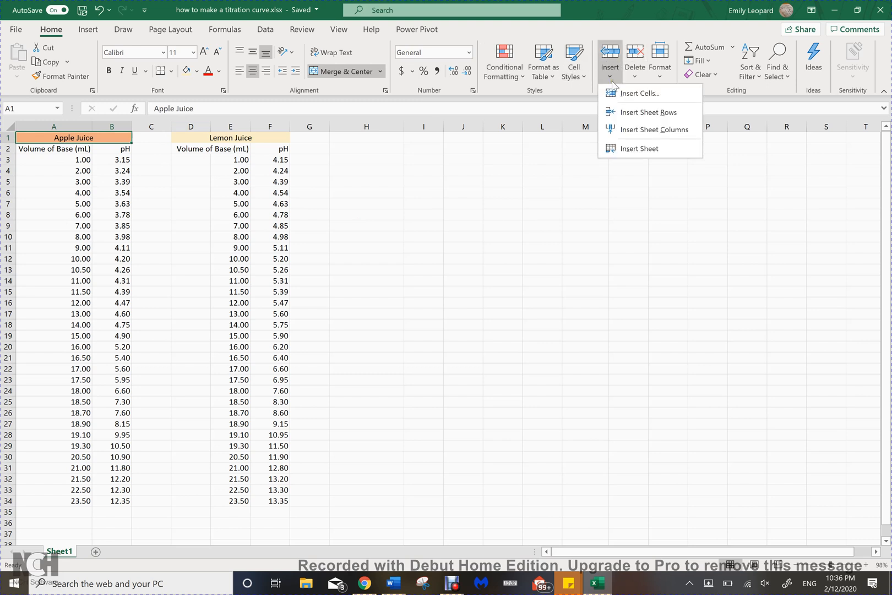
click(647, 112)
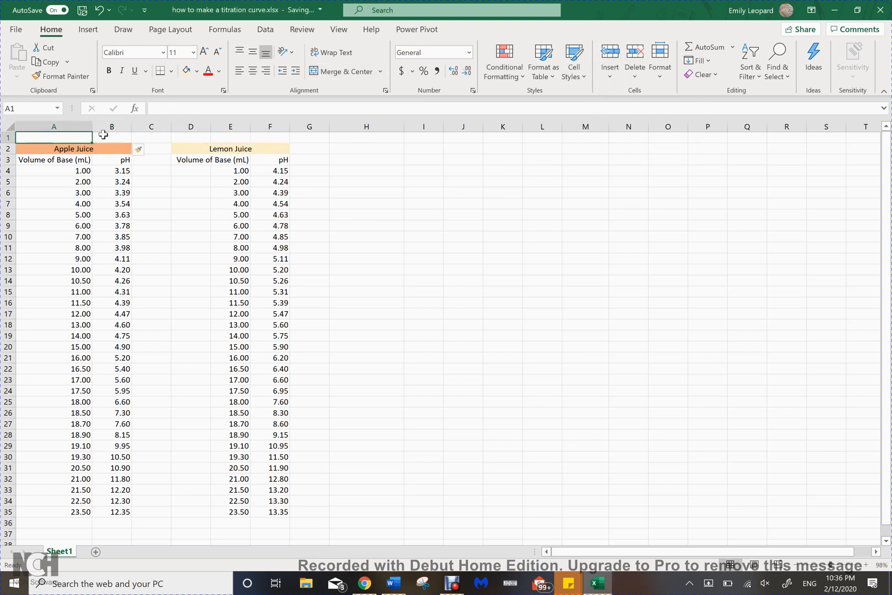
text(x)
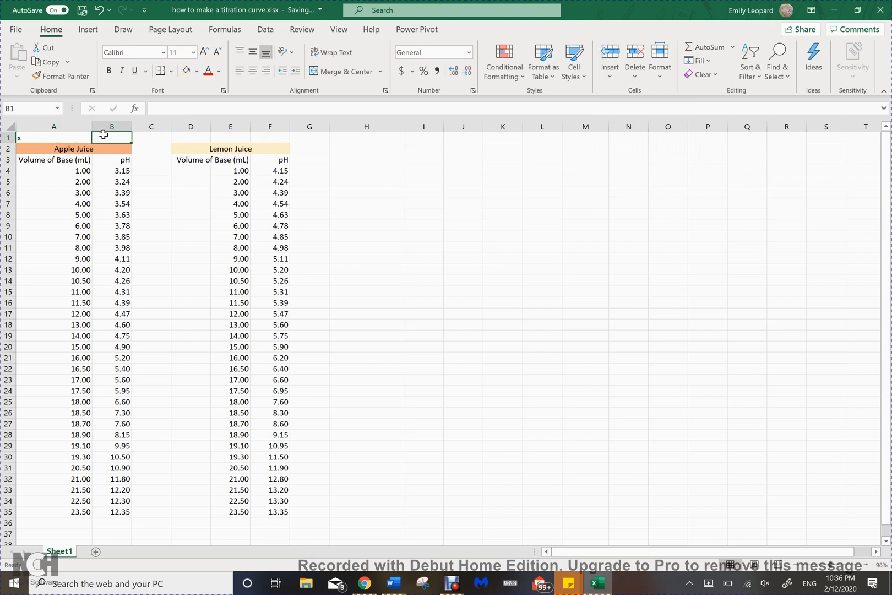
text(y)
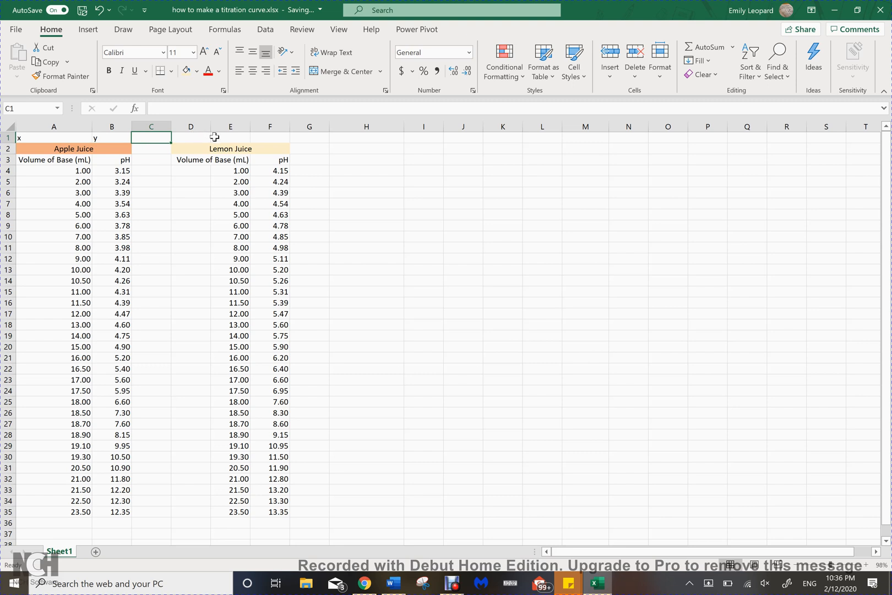
text(y)
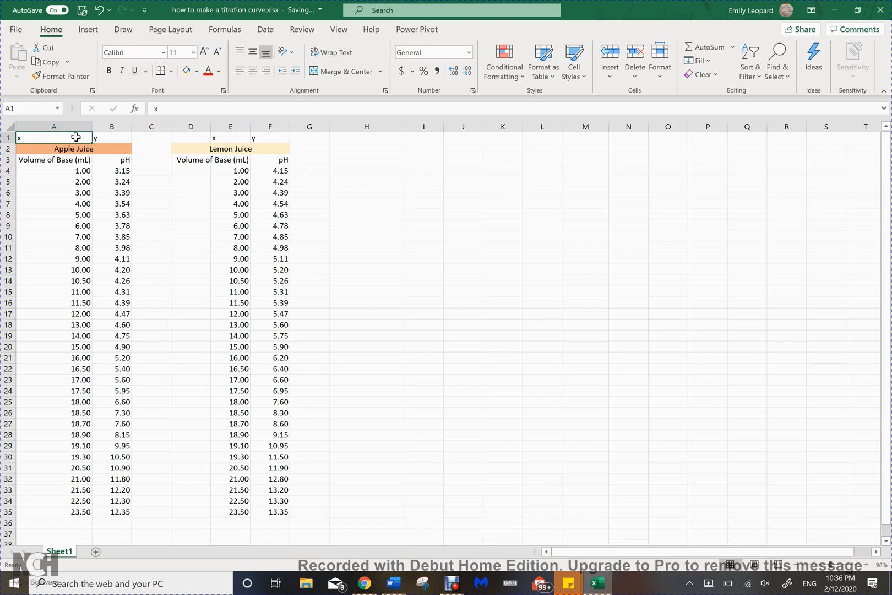
click(54, 159)
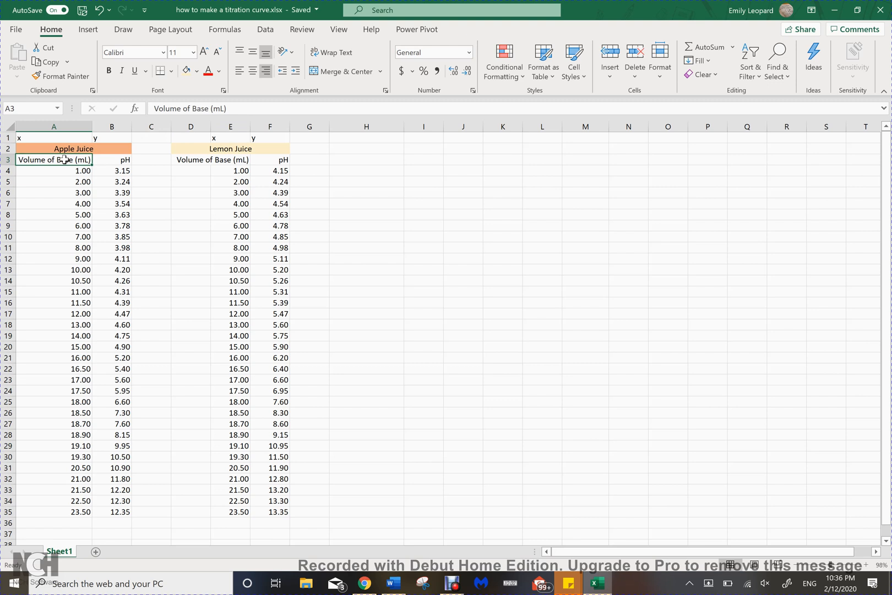
mouse_move(124, 160)
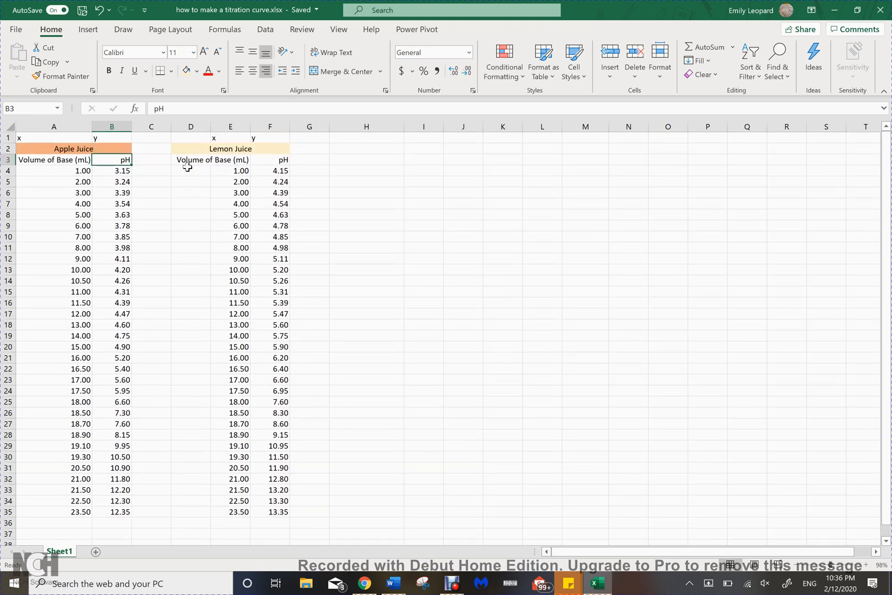
mouse_move(220, 225)
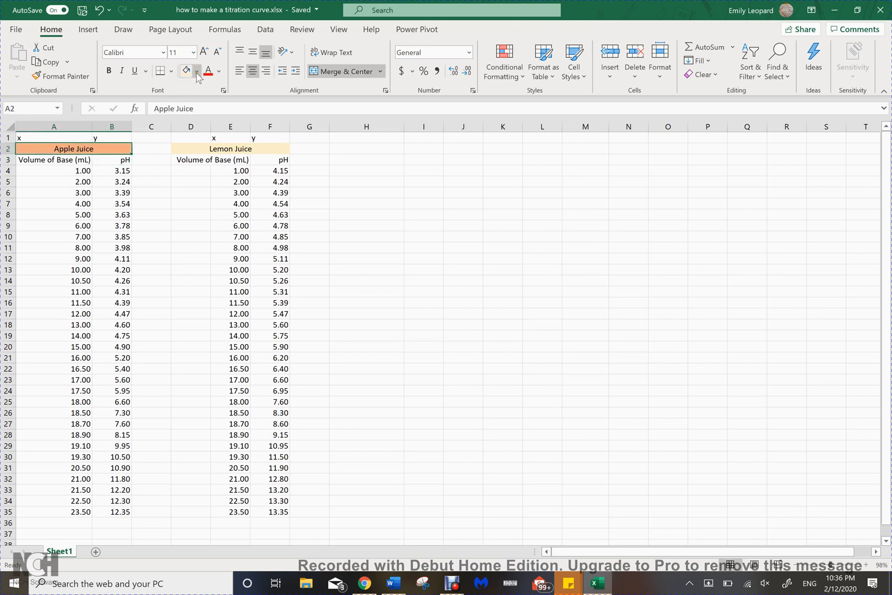
click(198, 71)
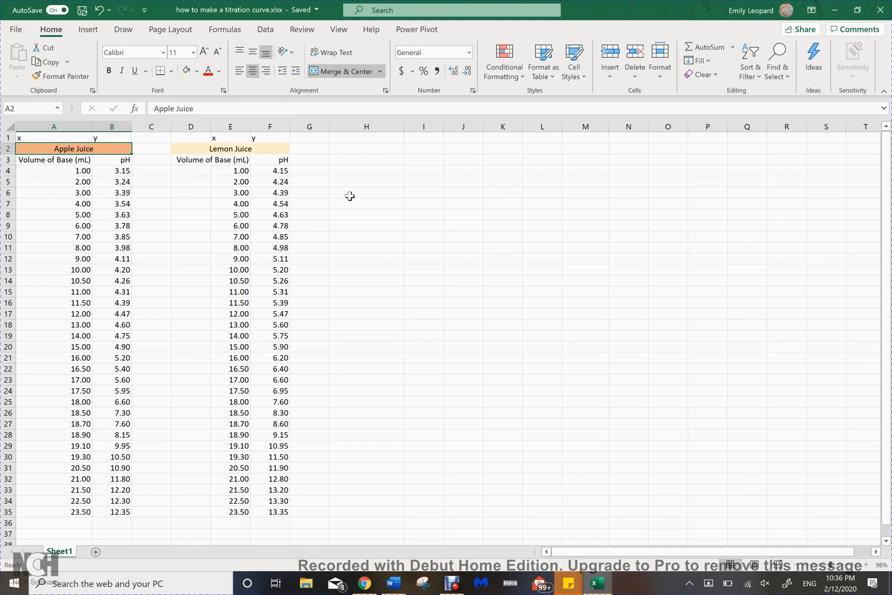
click(366, 192)
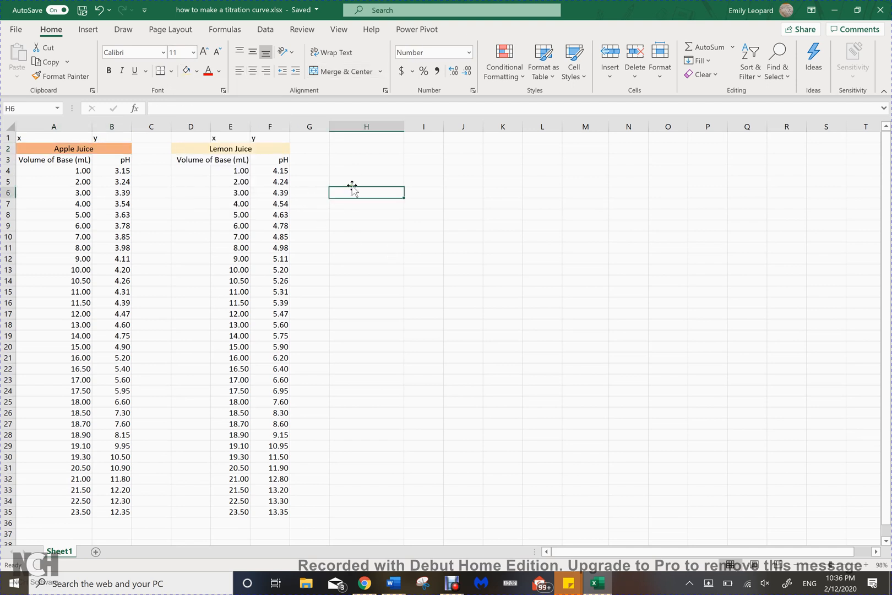
text(1.00)
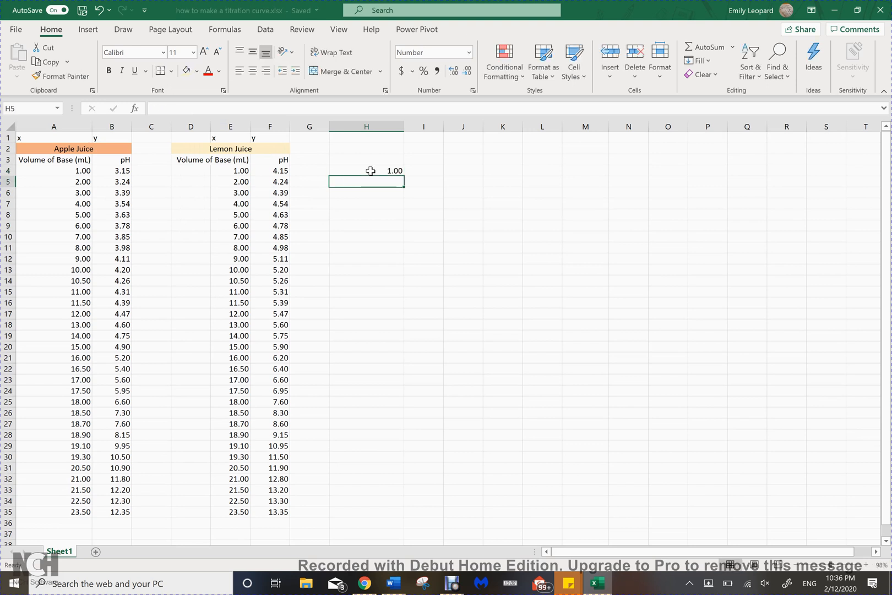
text(2.00)
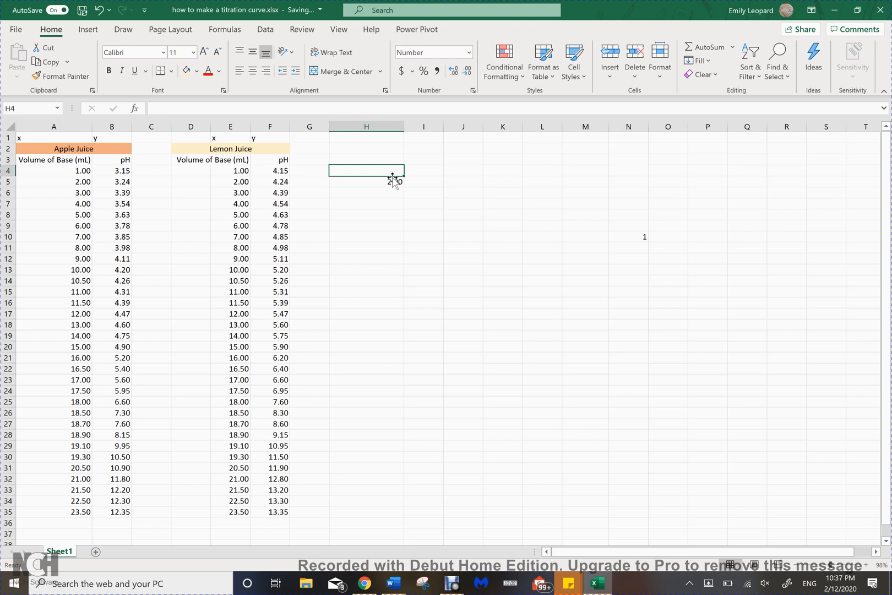
click(366, 181)
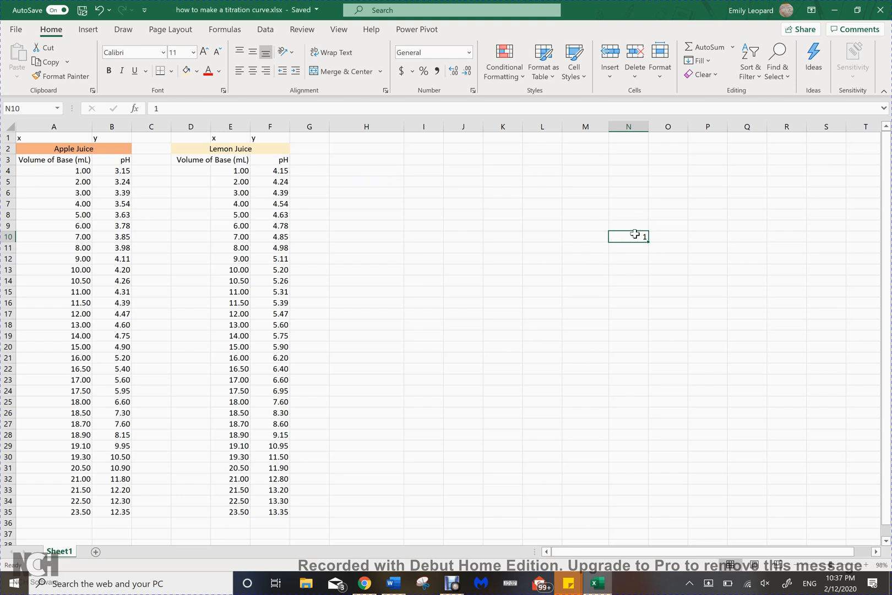
text(2.)
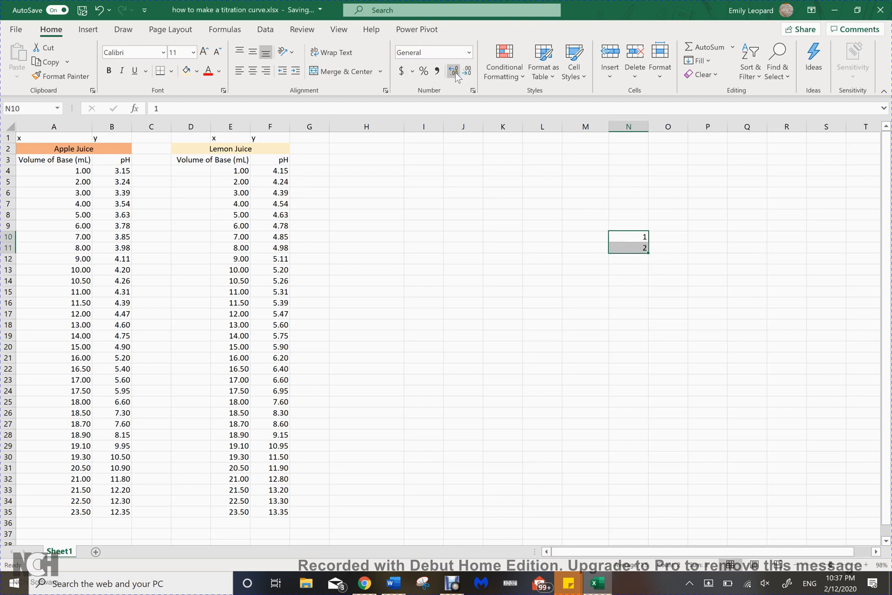
mouse_move(453, 71)
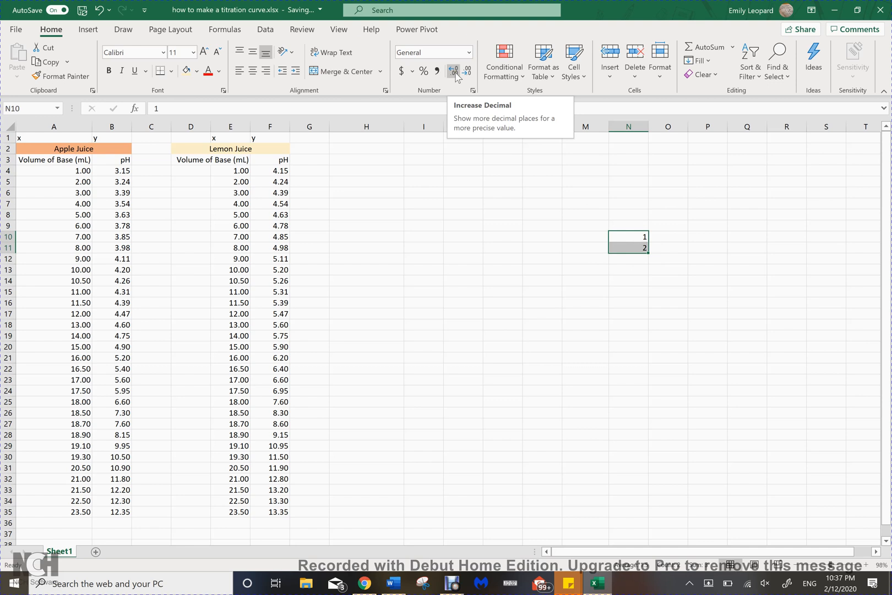
click(454, 71)
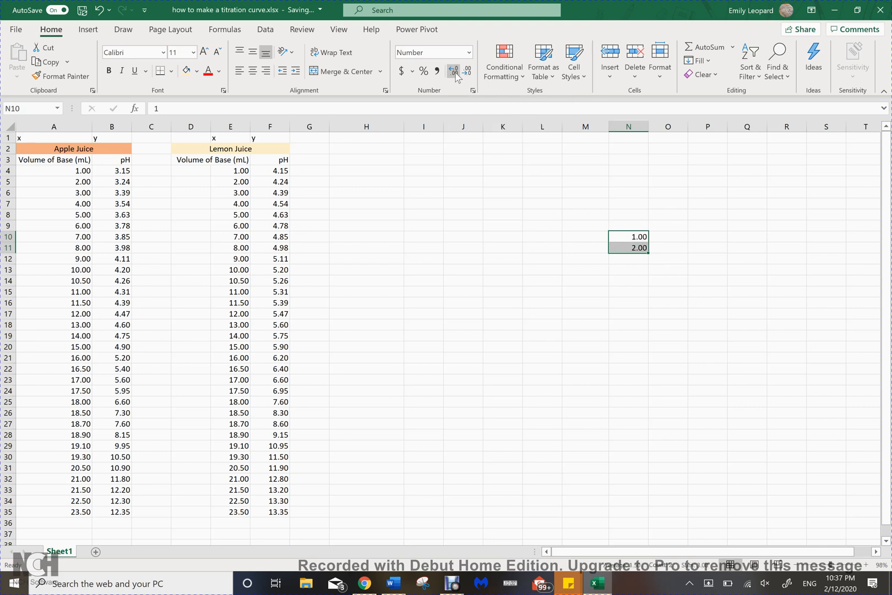
click(628, 259)
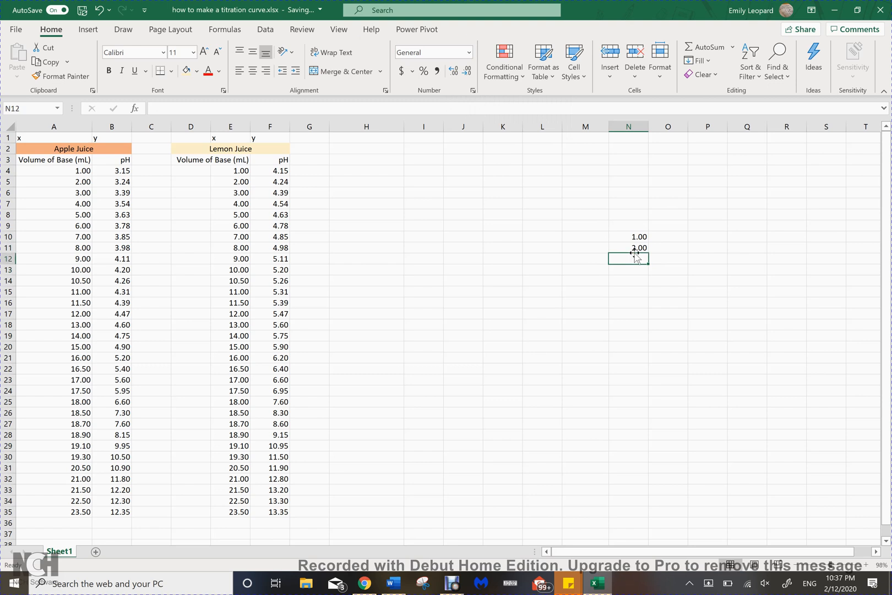
click(628, 237)
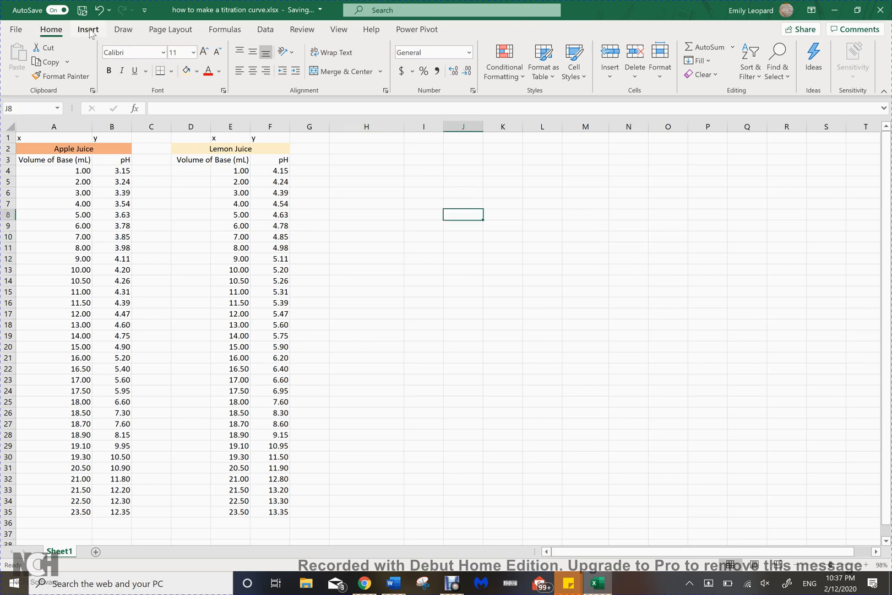
Step: Insert a Scatter with Smooth Lines and Markers chart from the Insert ribbon
click(87, 29)
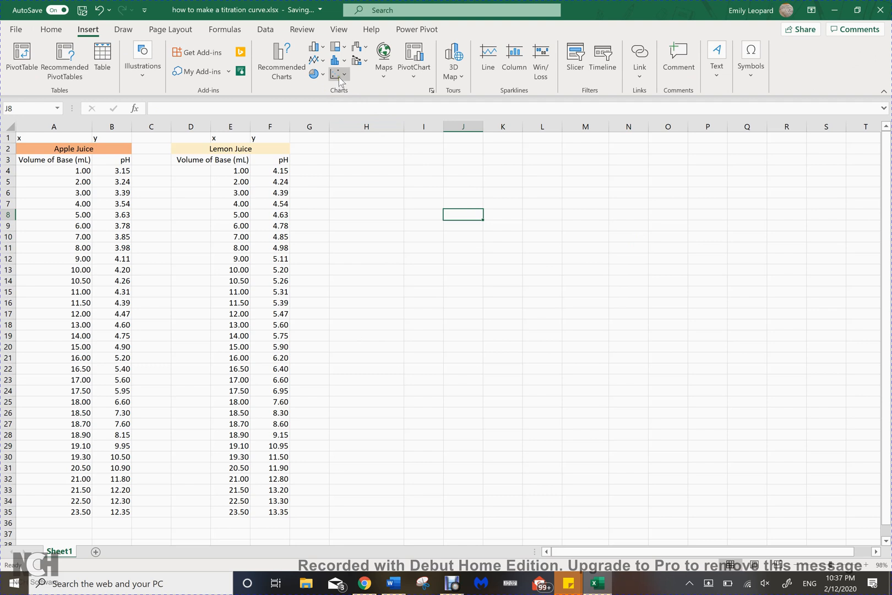
mouse_move(337, 74)
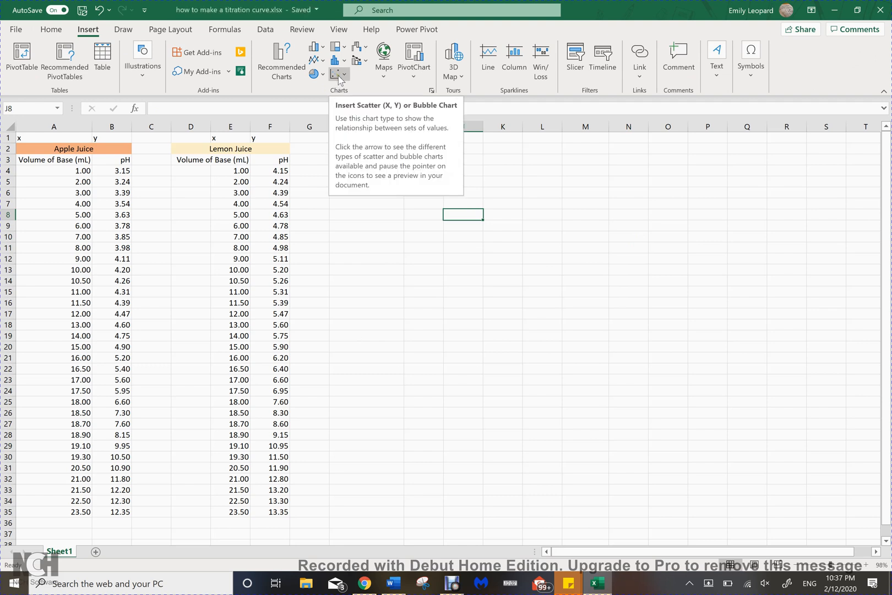
click(346, 74)
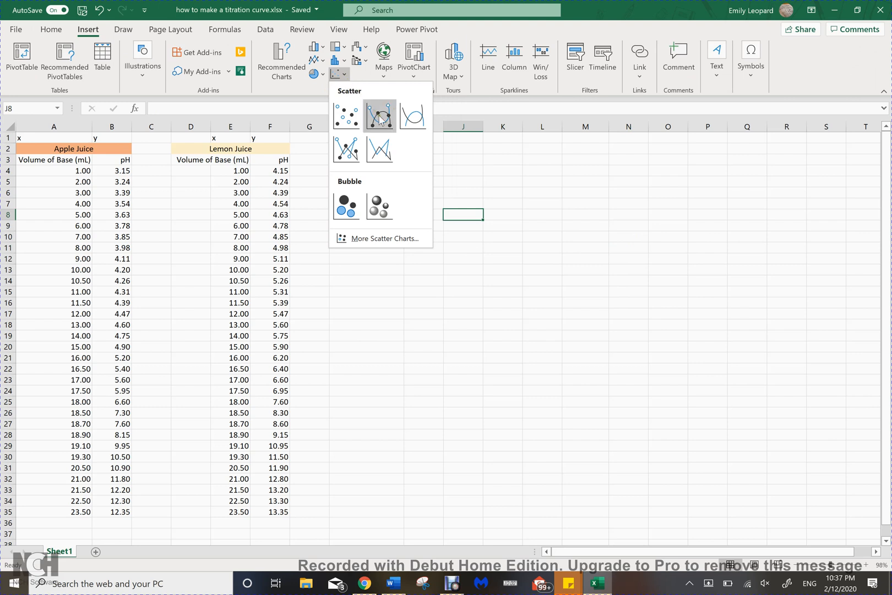
click(379, 116)
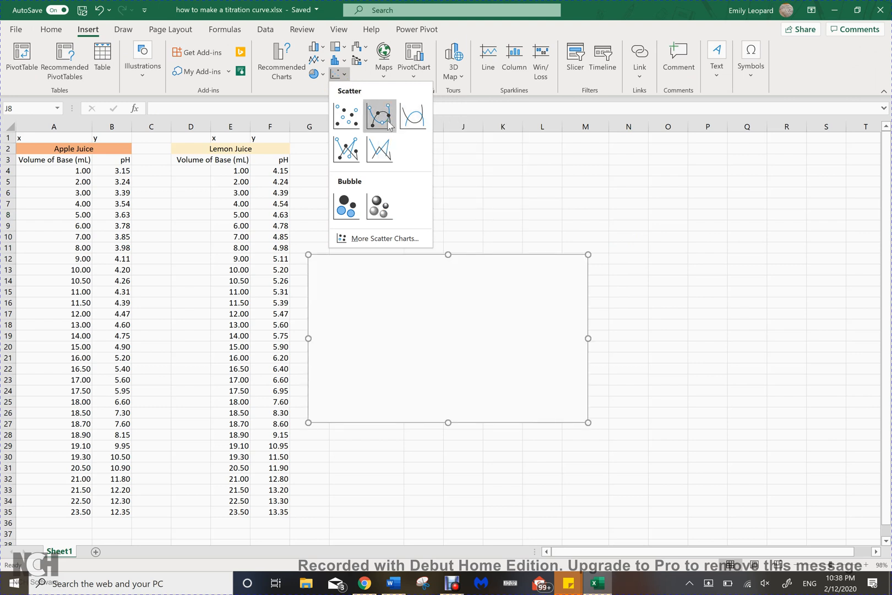
mouse_move(379, 116)
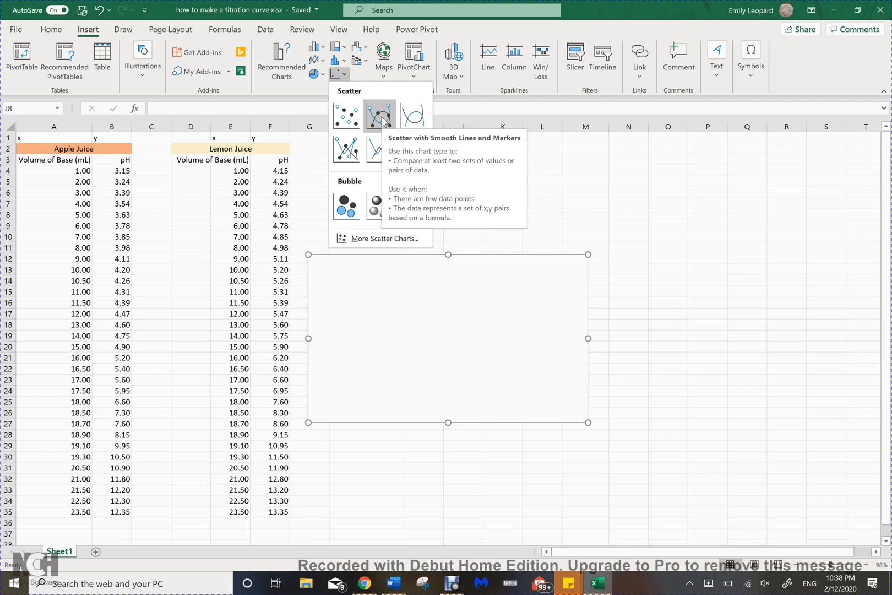
mouse_move(414, 116)
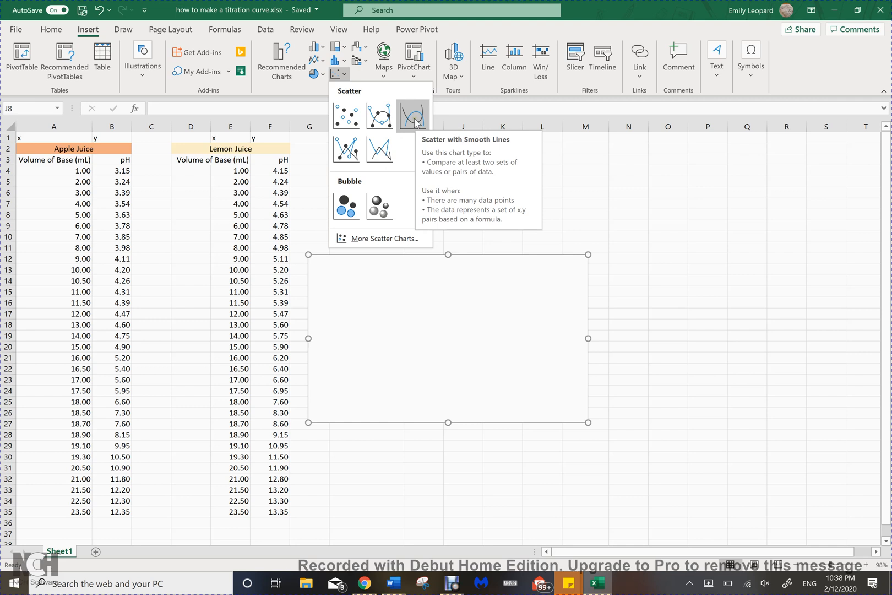
mouse_move(378, 116)
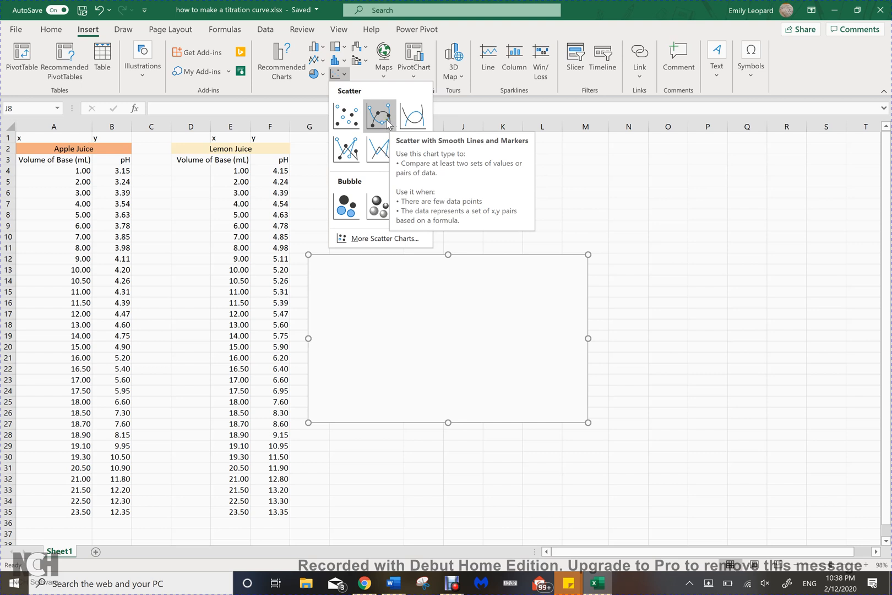
click(379, 116)
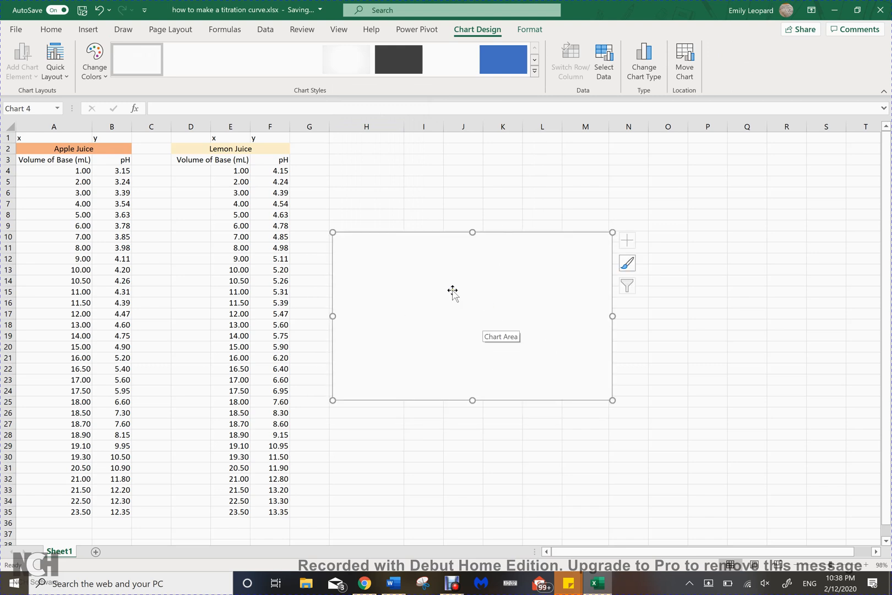
mouse_move(499, 299)
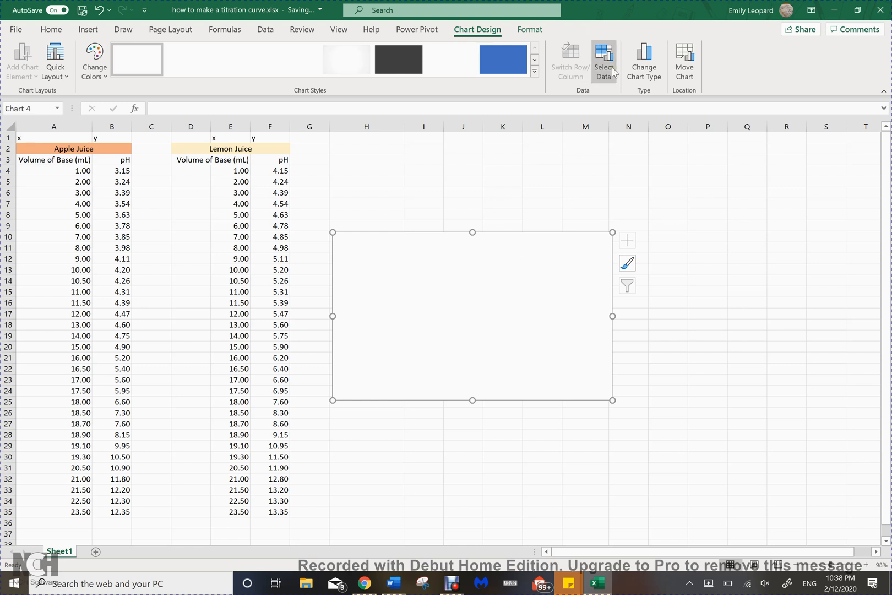
Step: Add an 'Apple Juice' series with X values A4:A35 and Y values B4:B35
click(603, 60)
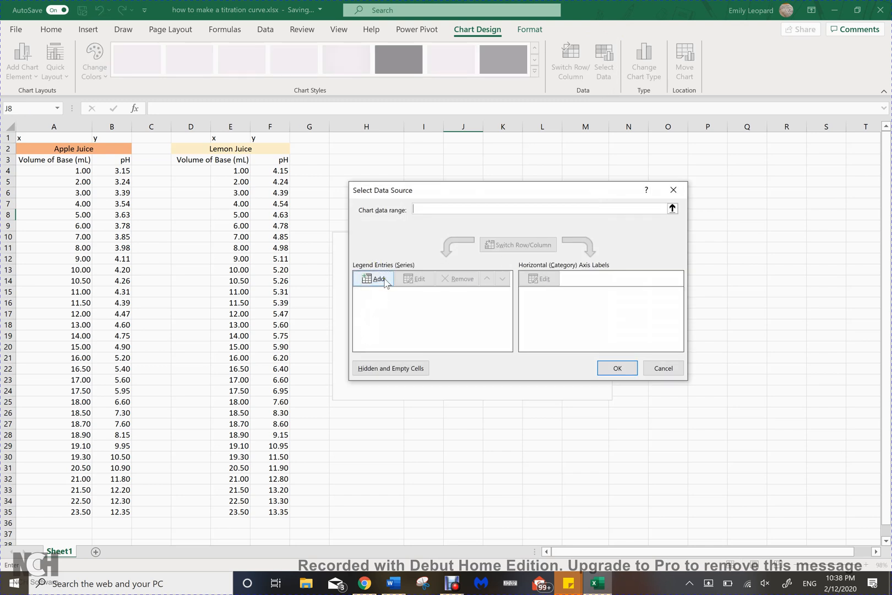
click(378, 278)
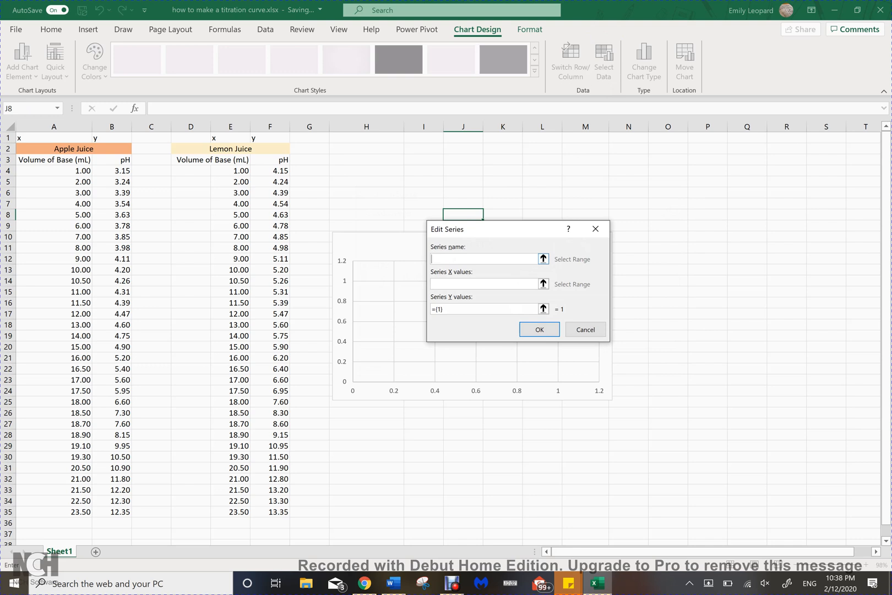
text(Apple Juice)
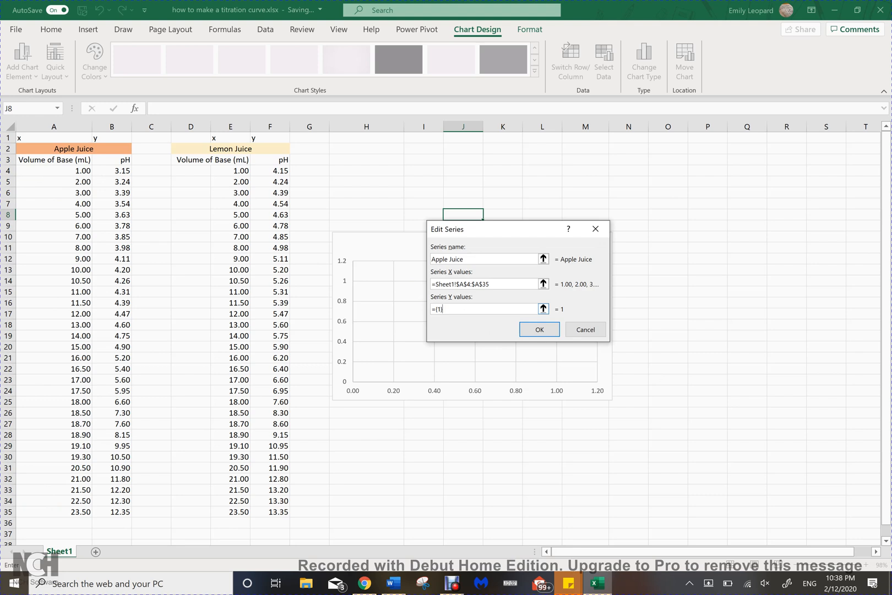
key(Backspace)
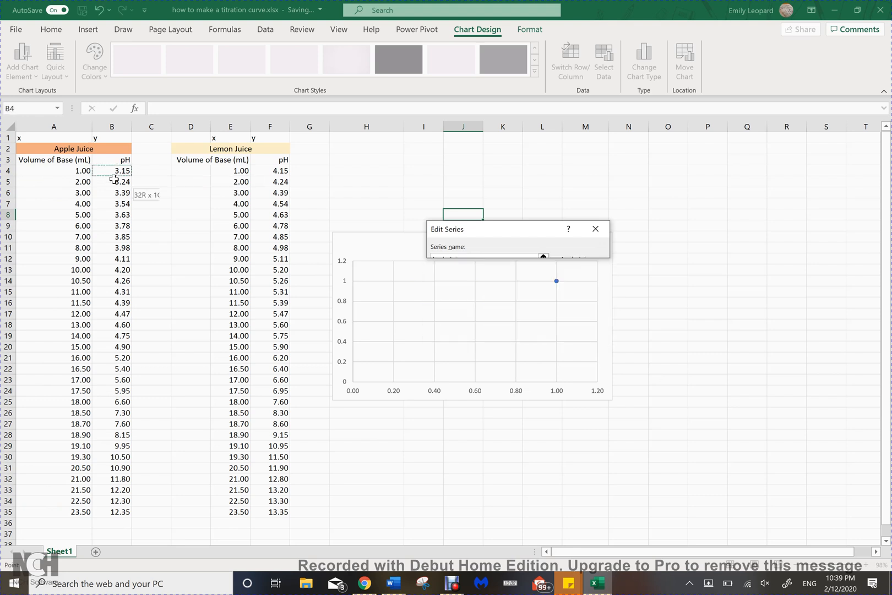
drag(112, 171, 113, 512)
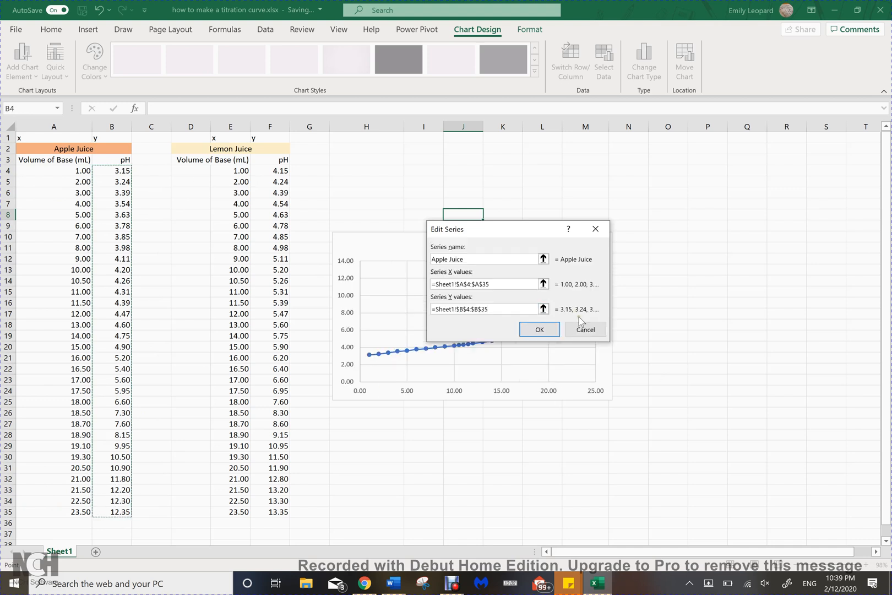
click(538, 329)
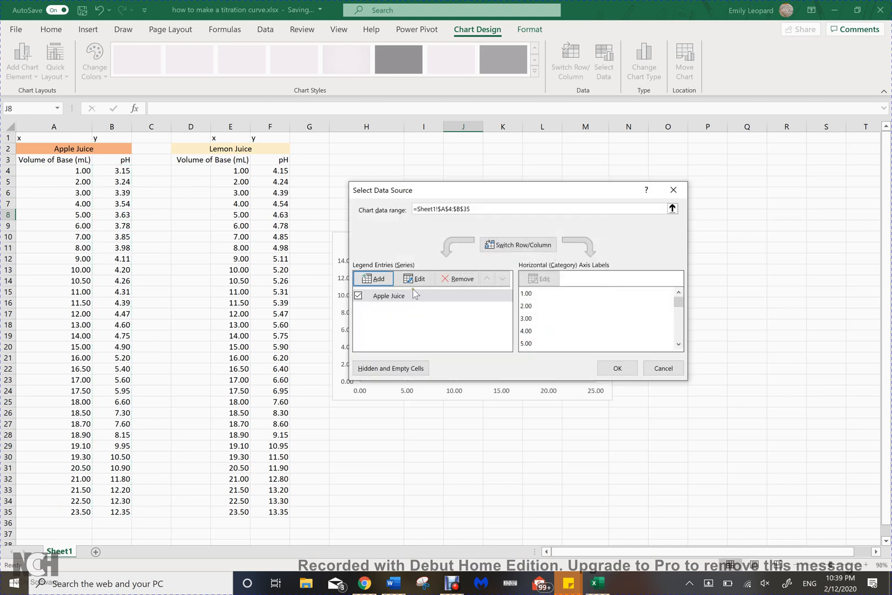
mouse_move(602, 301)
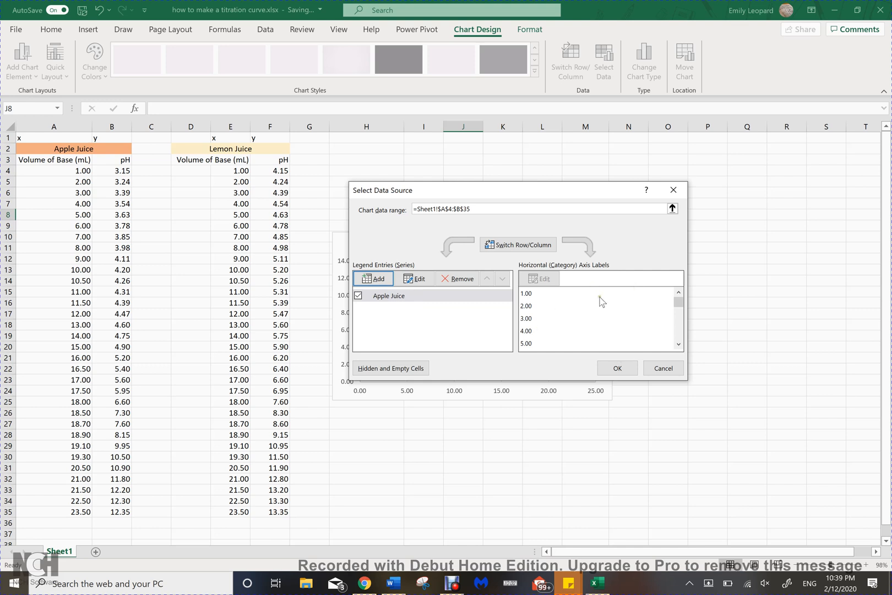
click(617, 368)
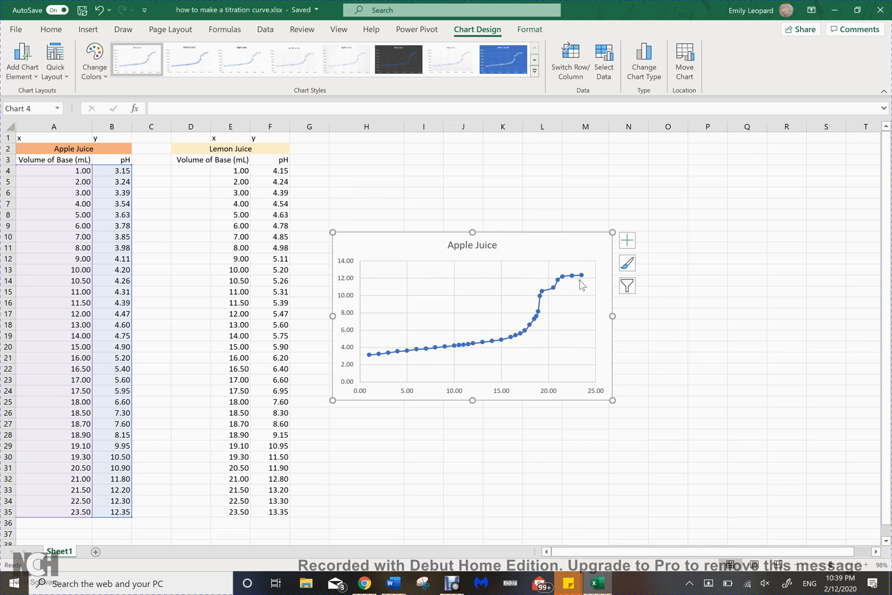
mouse_move(499, 334)
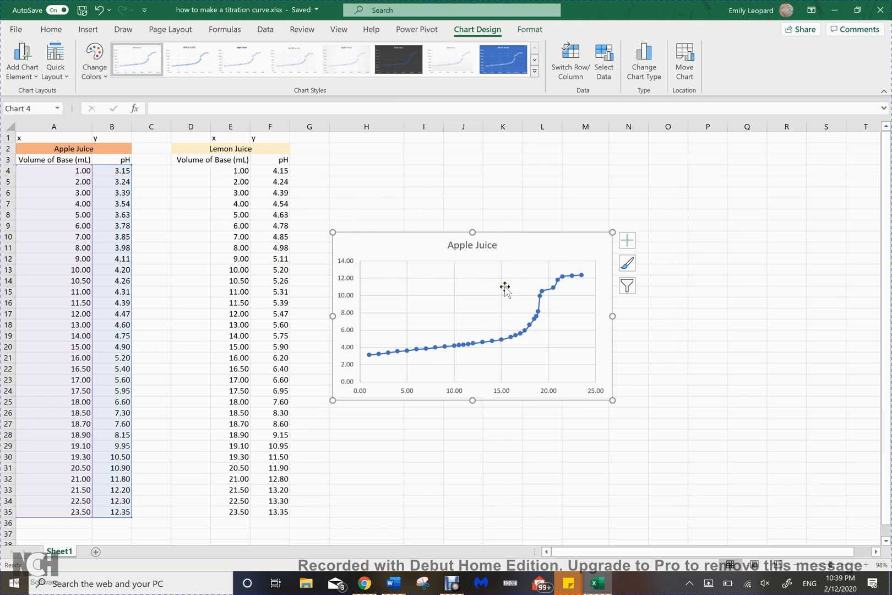
mouse_move(475, 333)
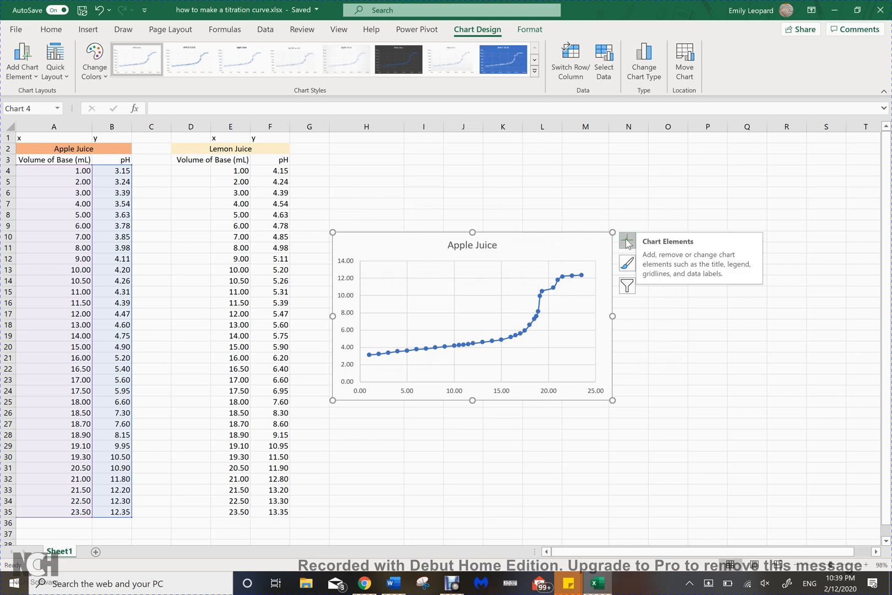
Step: Enable axis titles on the chart, with the vertical axis titled pH
click(627, 241)
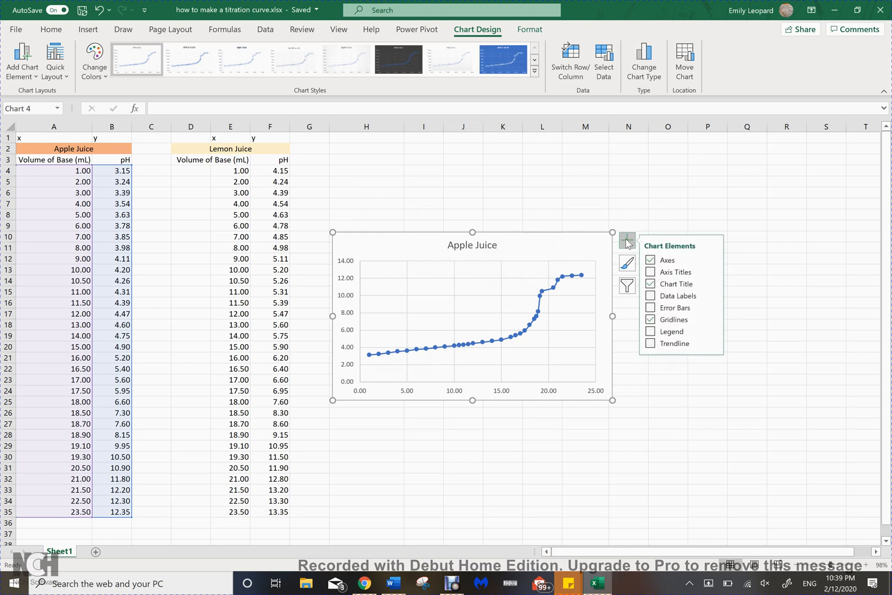
click(650, 271)
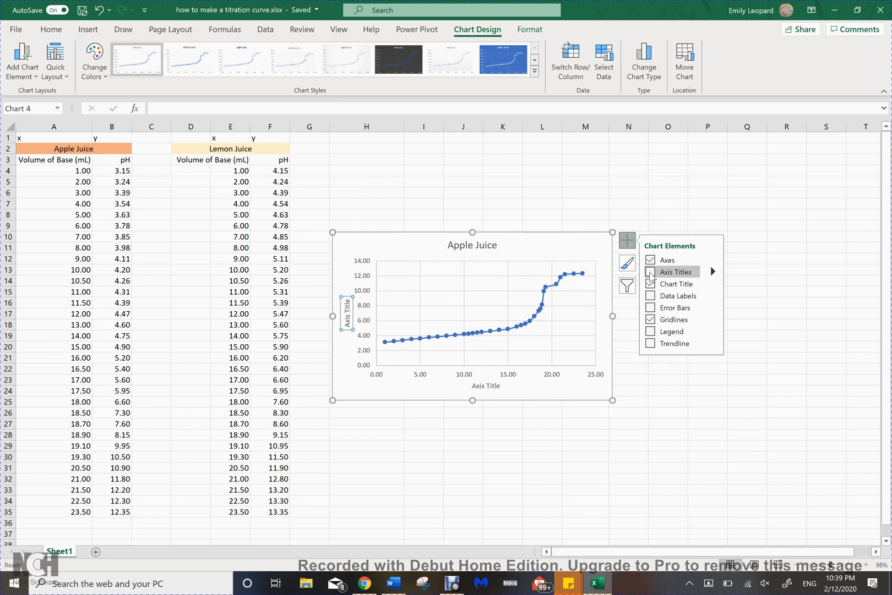
click(650, 284)
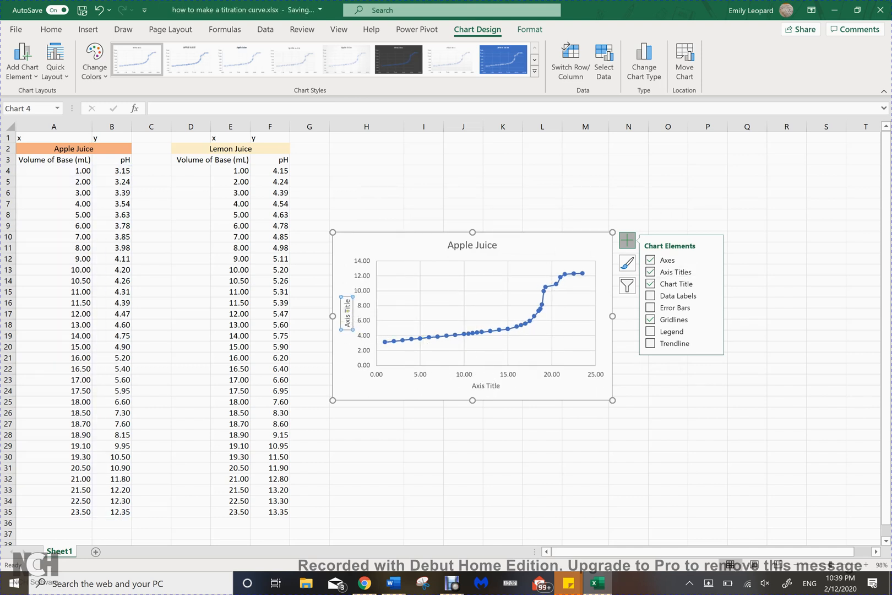
mouse_move(345, 314)
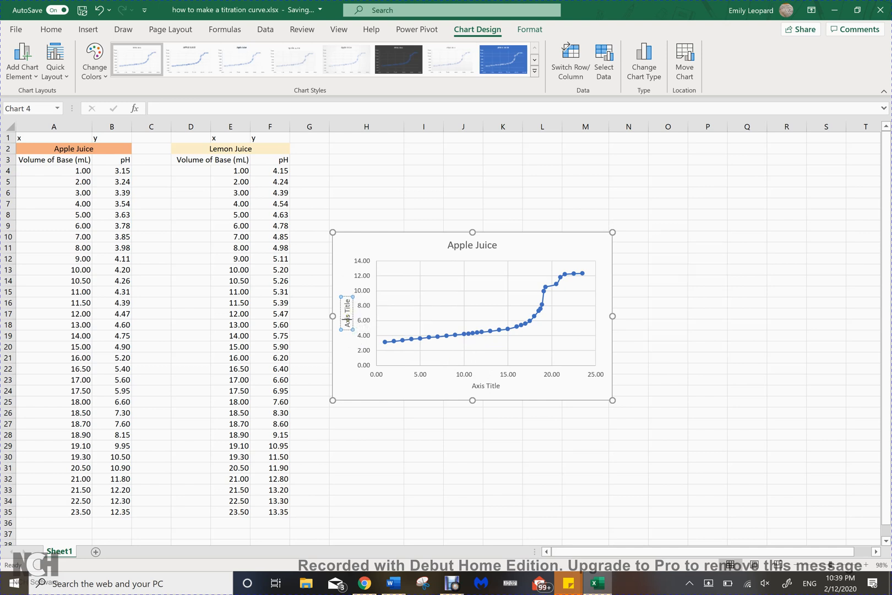
click(347, 315)
text(pH)
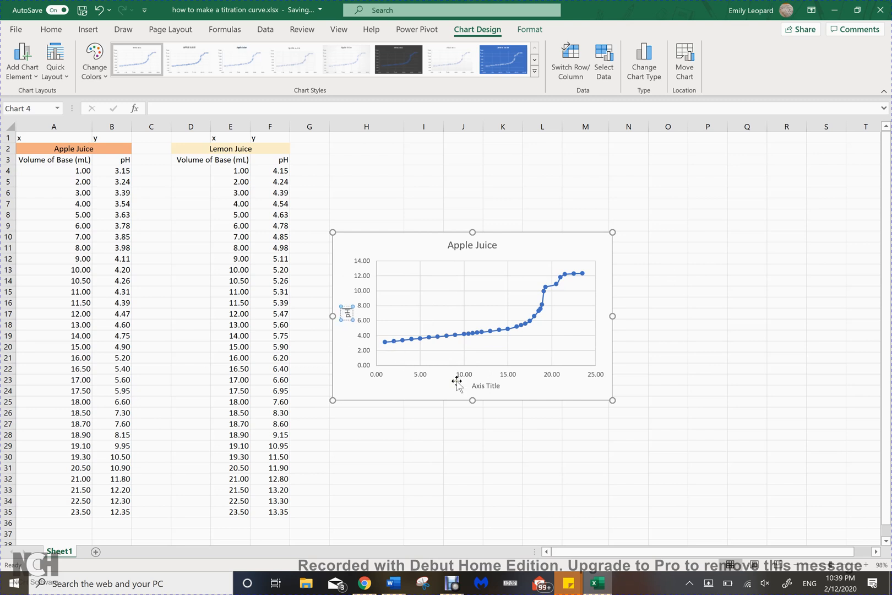
Step: Replace the horizontal axis title text with 'Volume of NaOH (mL)'
click(486, 385)
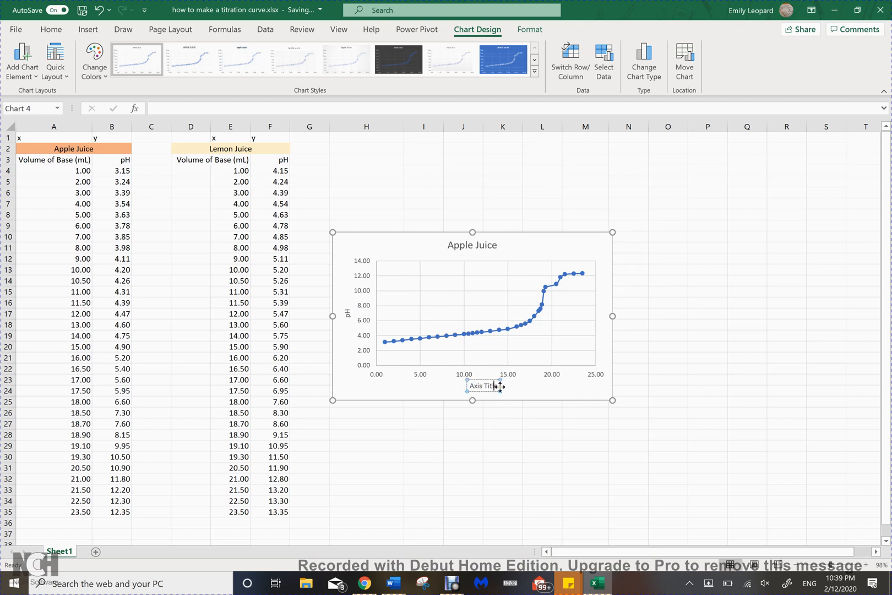
text(Vo)
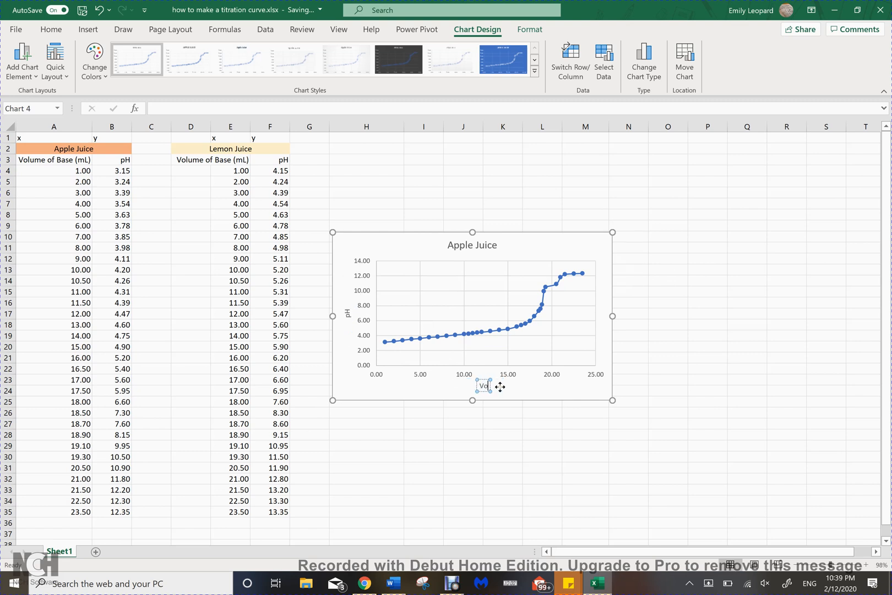
mouse_move(501, 386)
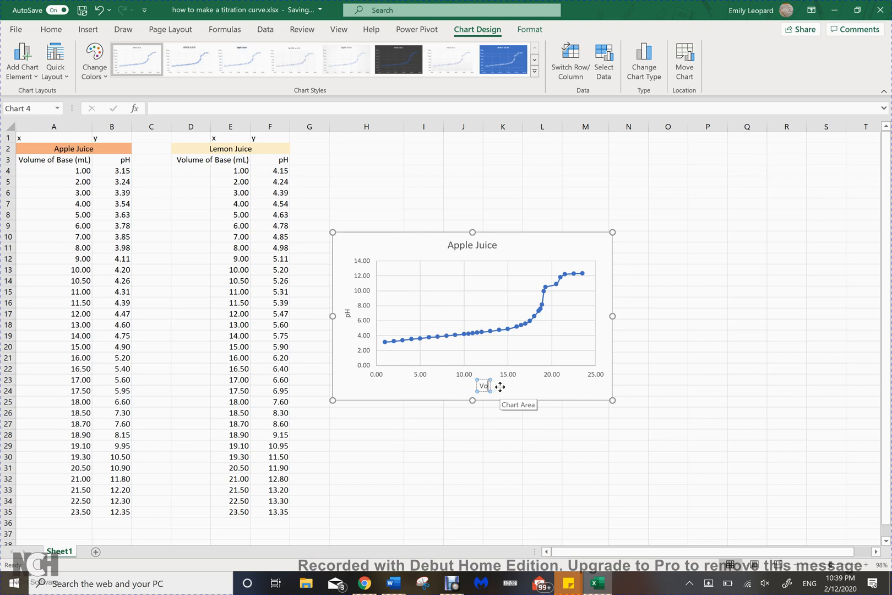
click(484, 385)
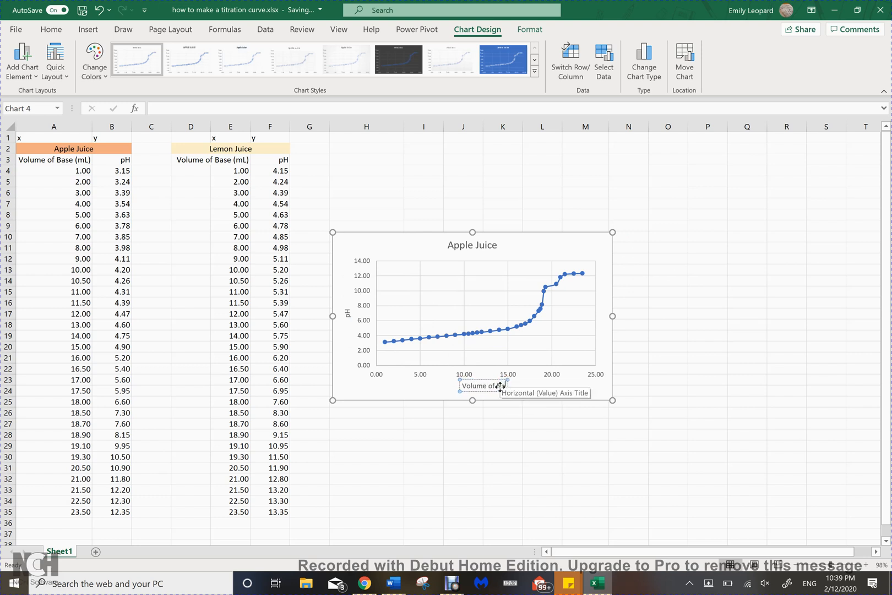
text(Volume of NaOH (mL))
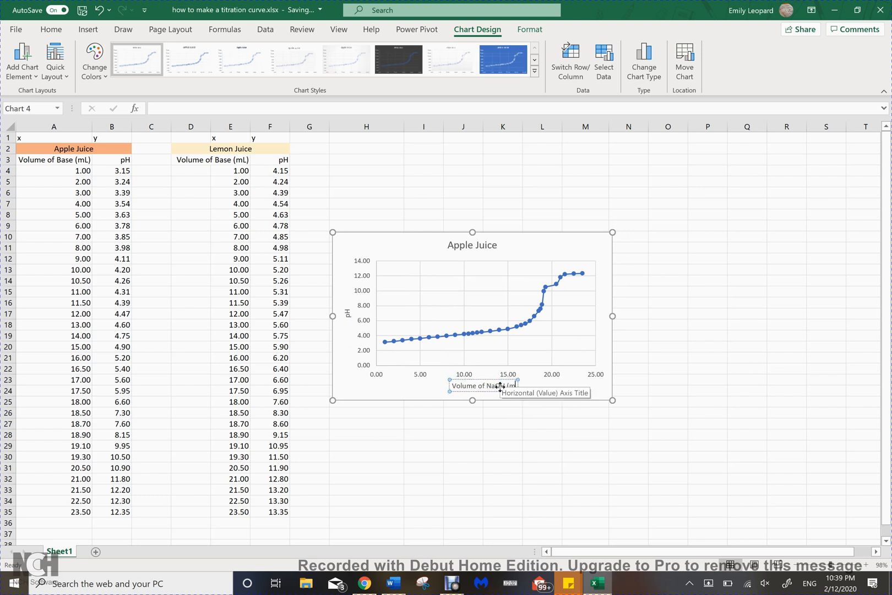
text(Volume of NaOH (mL))
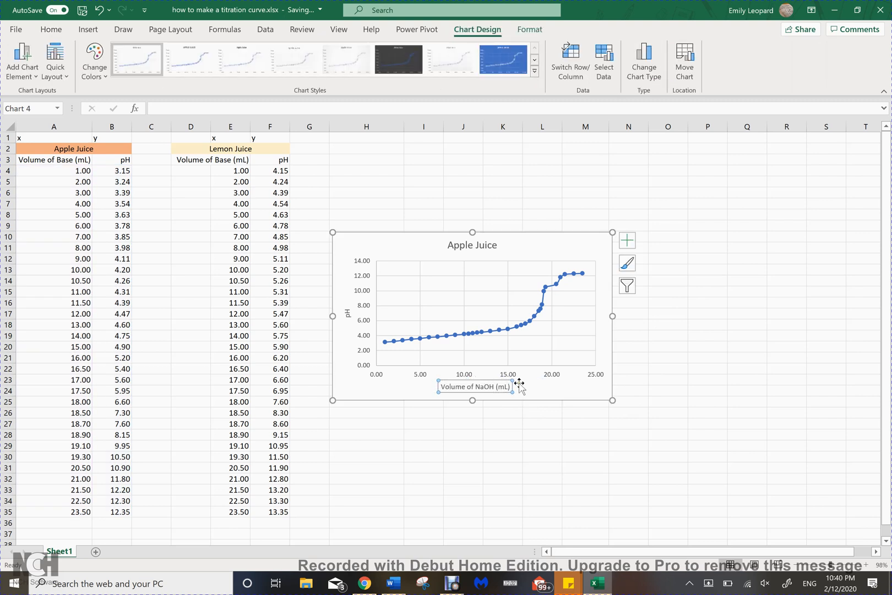
click(628, 380)
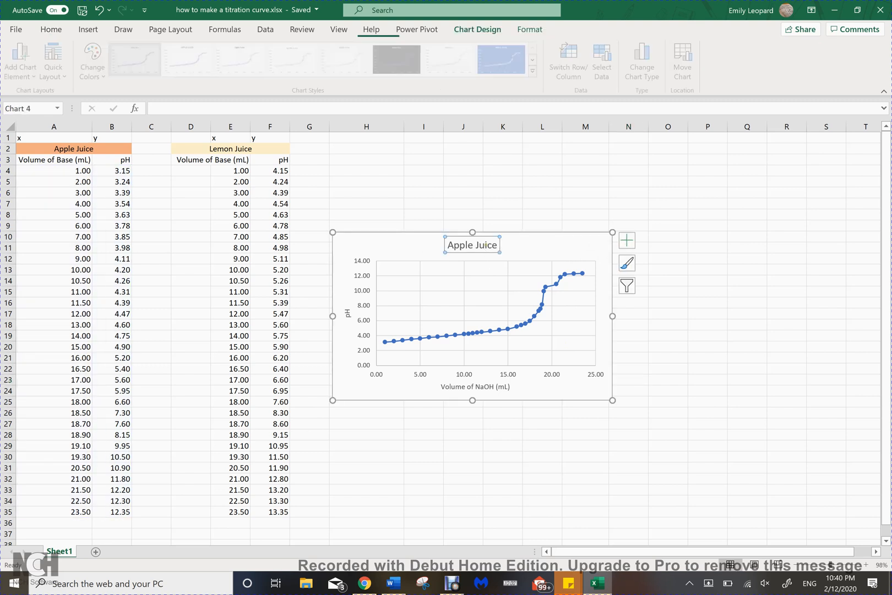
Step: Rewrite the chart title text as 'Titration of Fruit Juices'
double_click(471, 245)
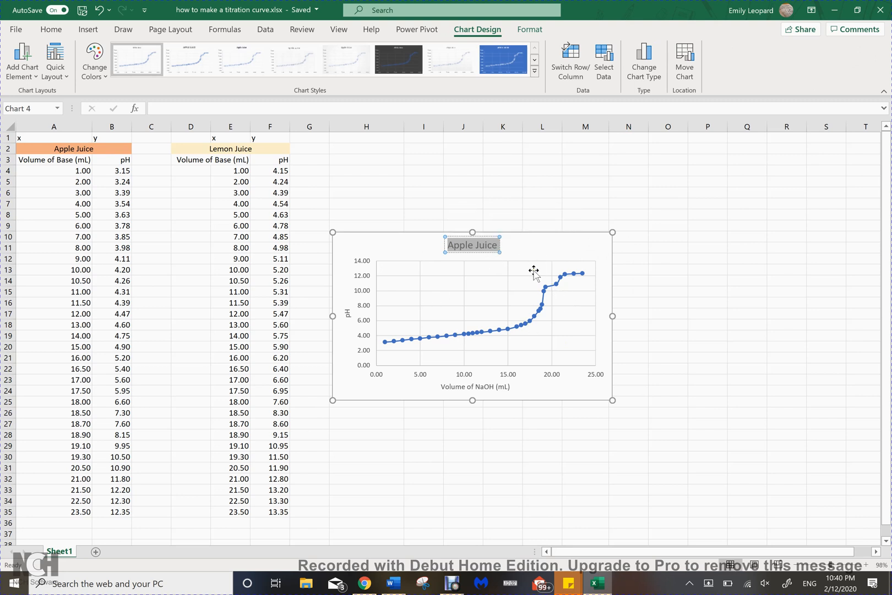
text(Titration of Fruit J)
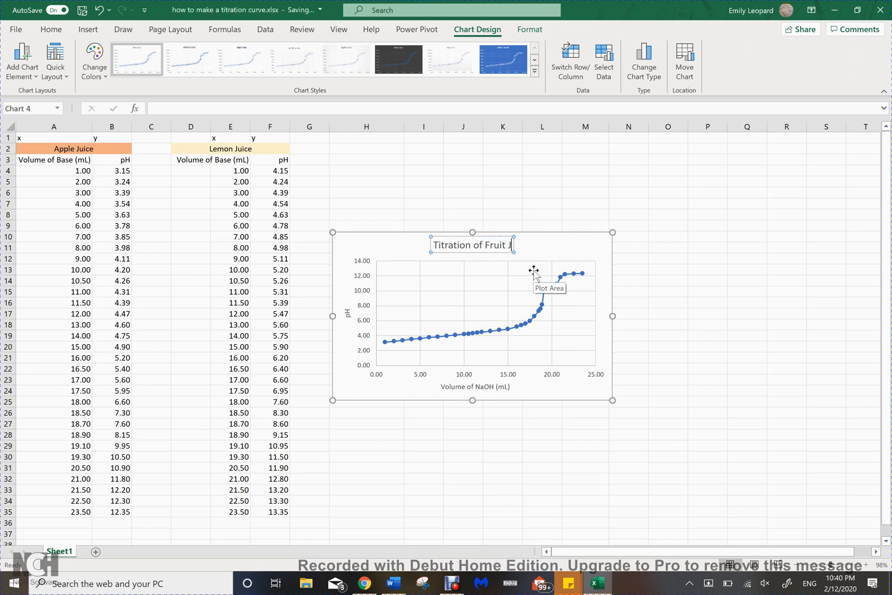
text(uices)
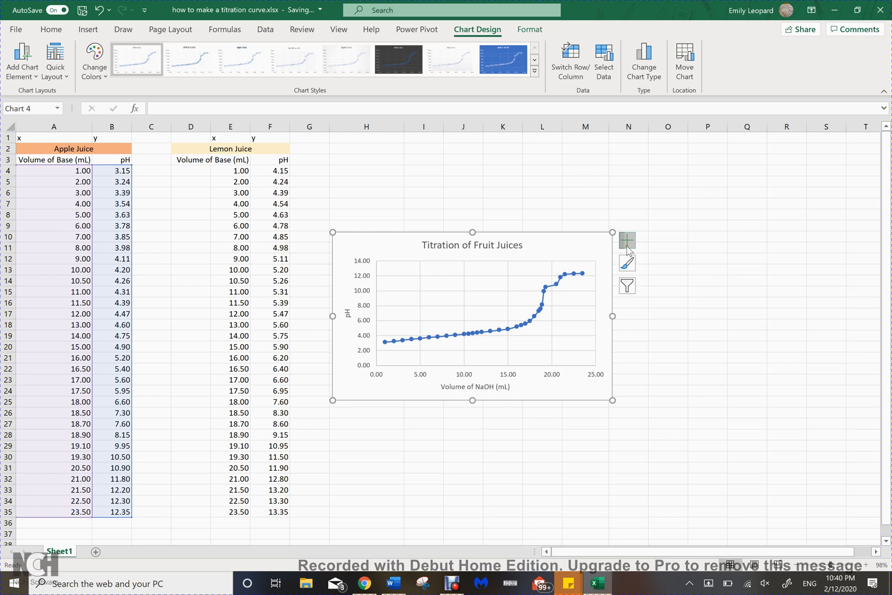
Step: Turn on the chart Legend and bring up its More Options formatting pane
click(628, 240)
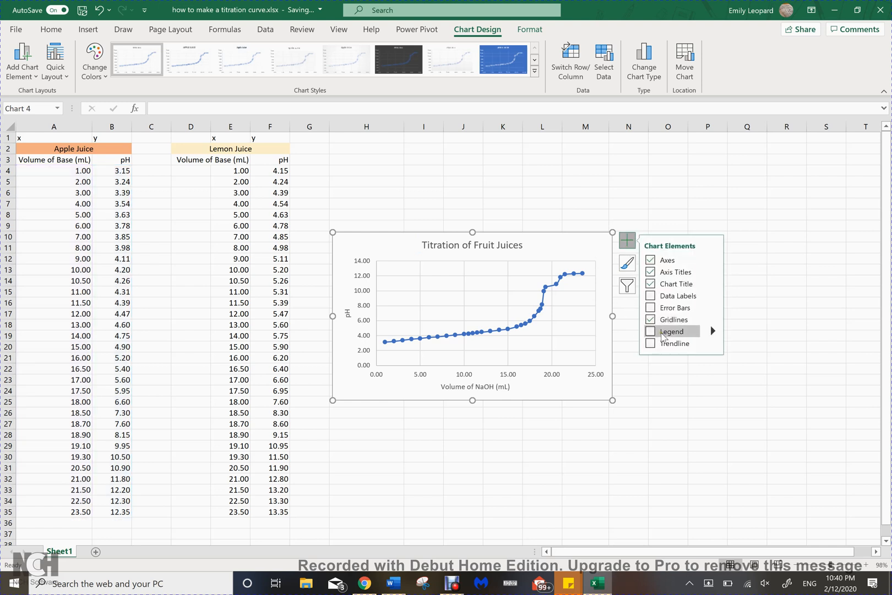
click(650, 330)
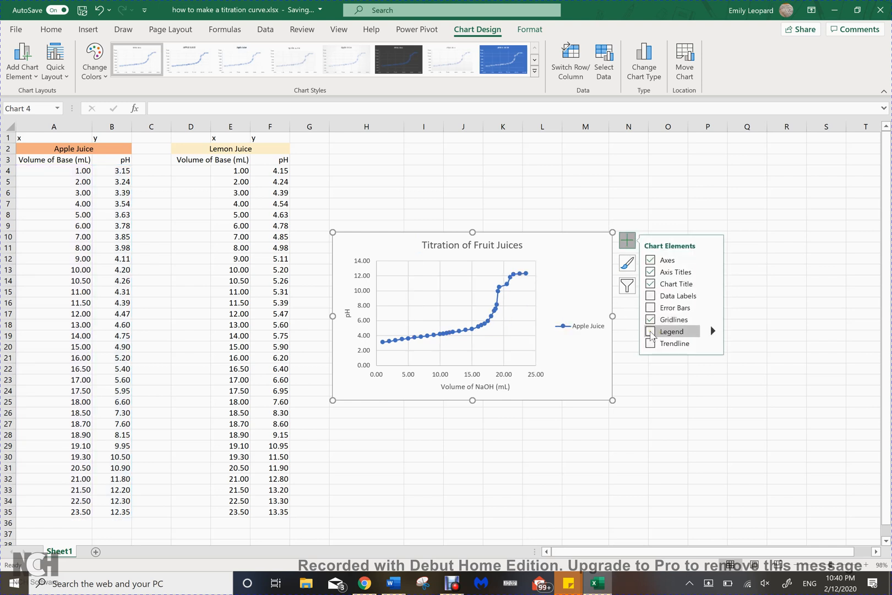
click(651, 331)
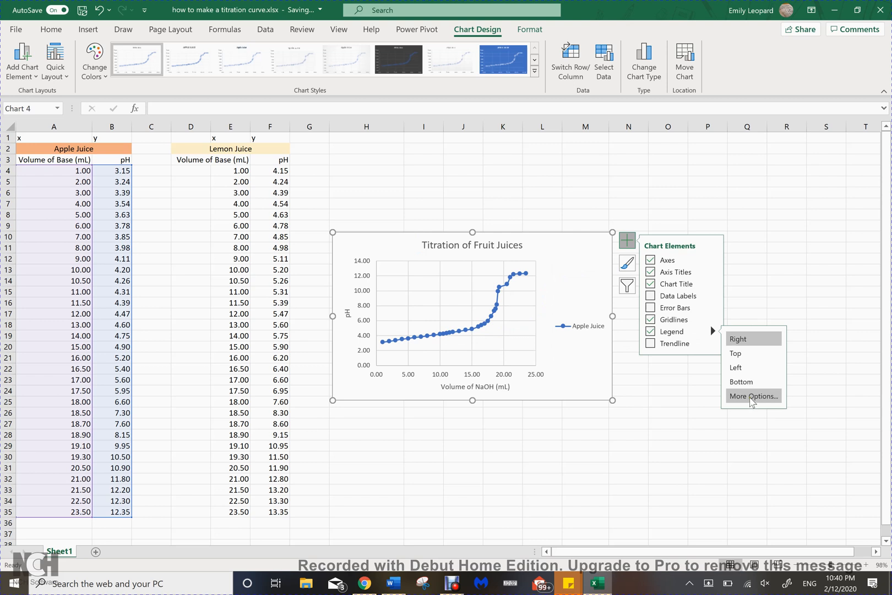
click(596, 302)
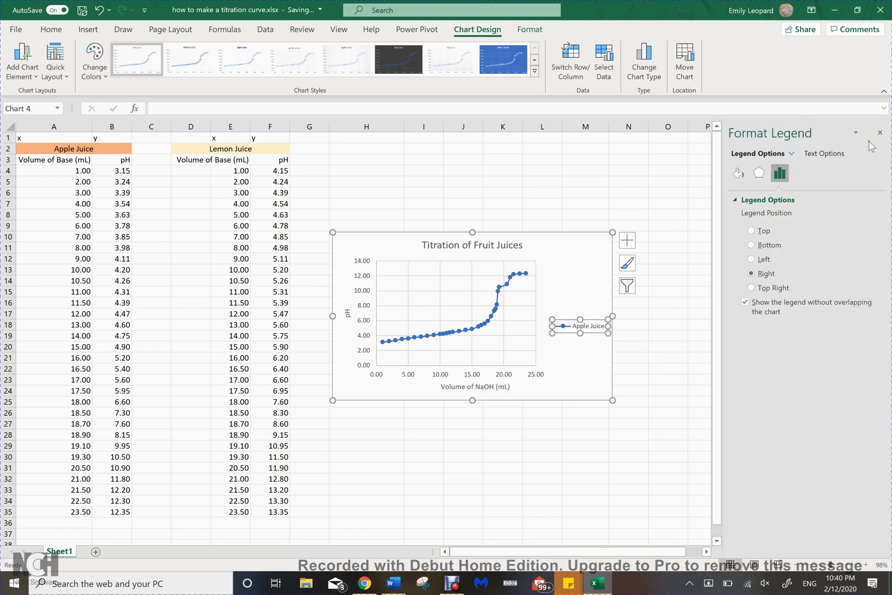
Step: Give the legend a solid red fill in the Format Legend pane
click(738, 173)
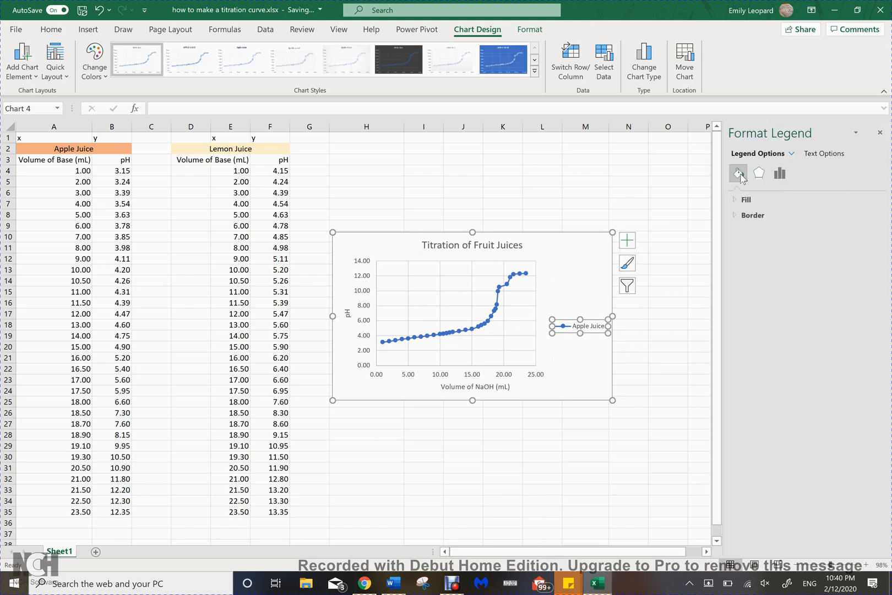
click(744, 199)
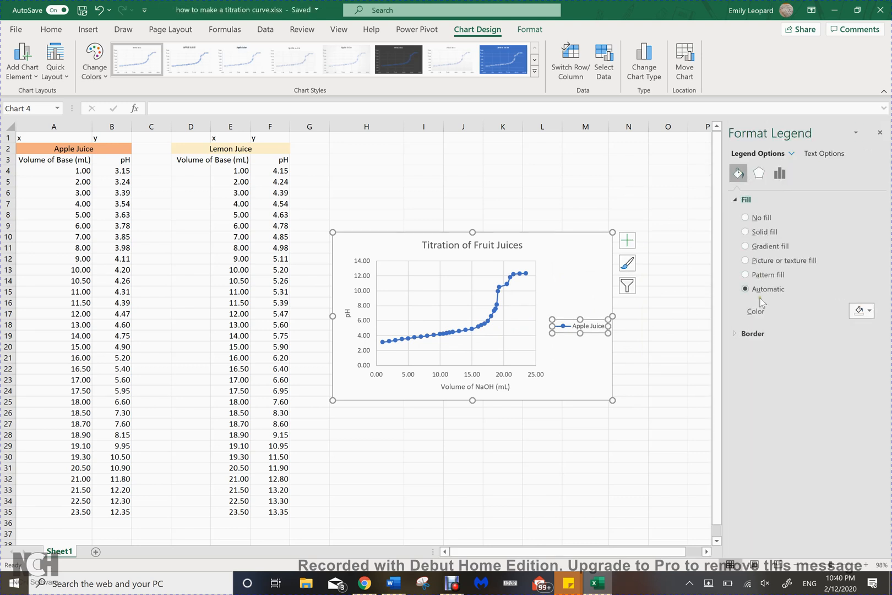
click(867, 310)
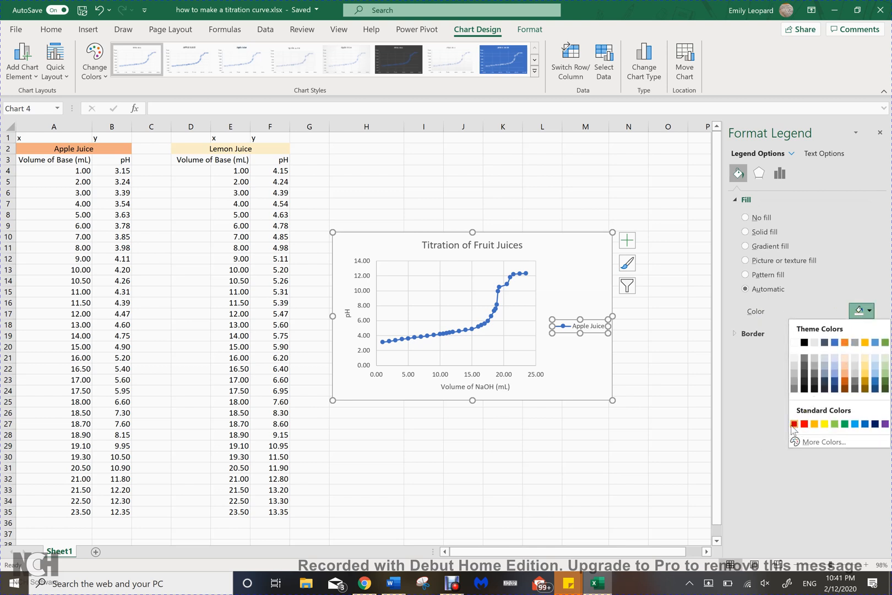
click(795, 424)
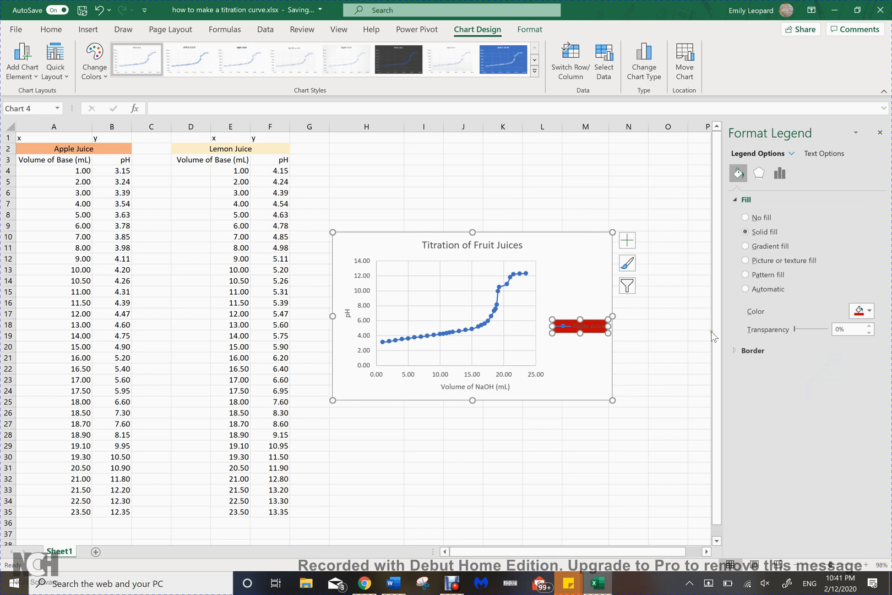
mouse_move(726, 273)
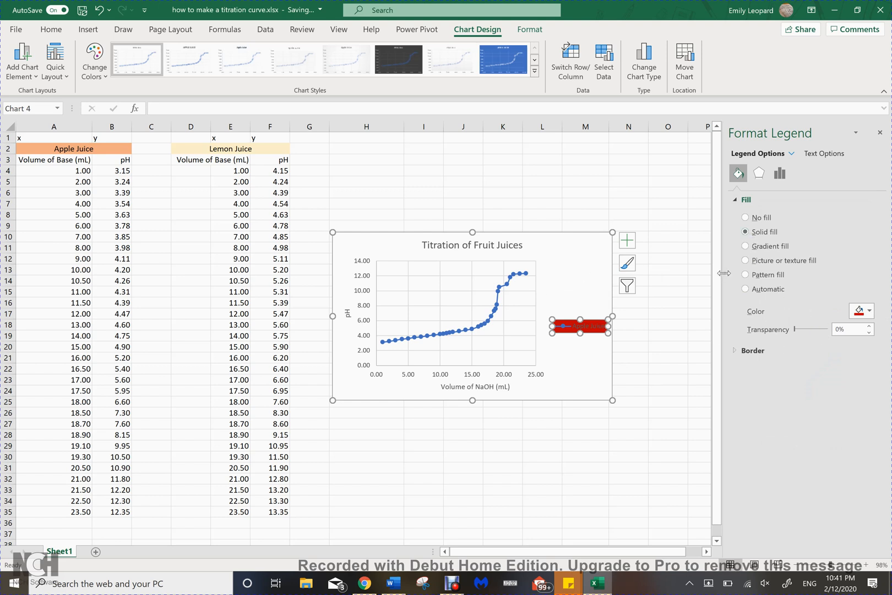
Step: Browse the Chart Styles colour schemes, then change the legend fill to white
click(628, 262)
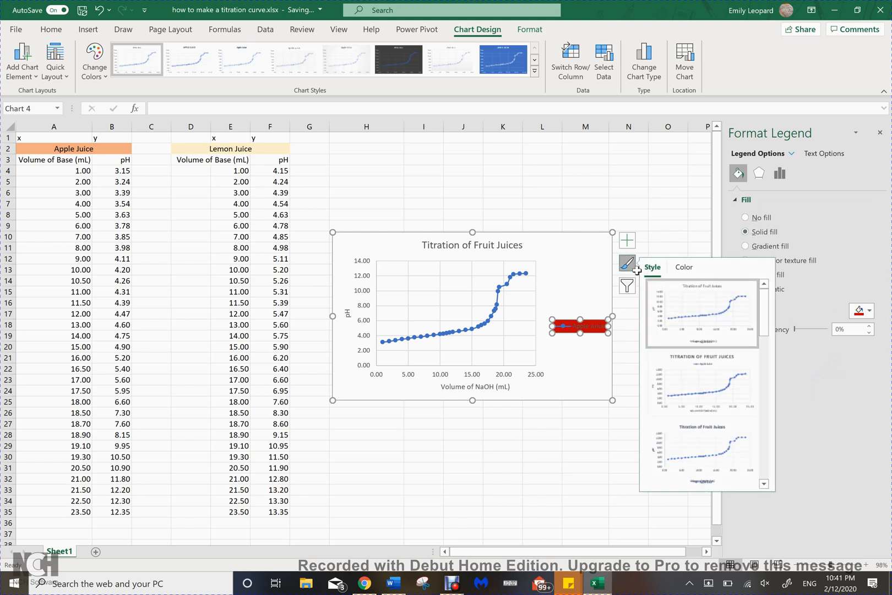
click(683, 267)
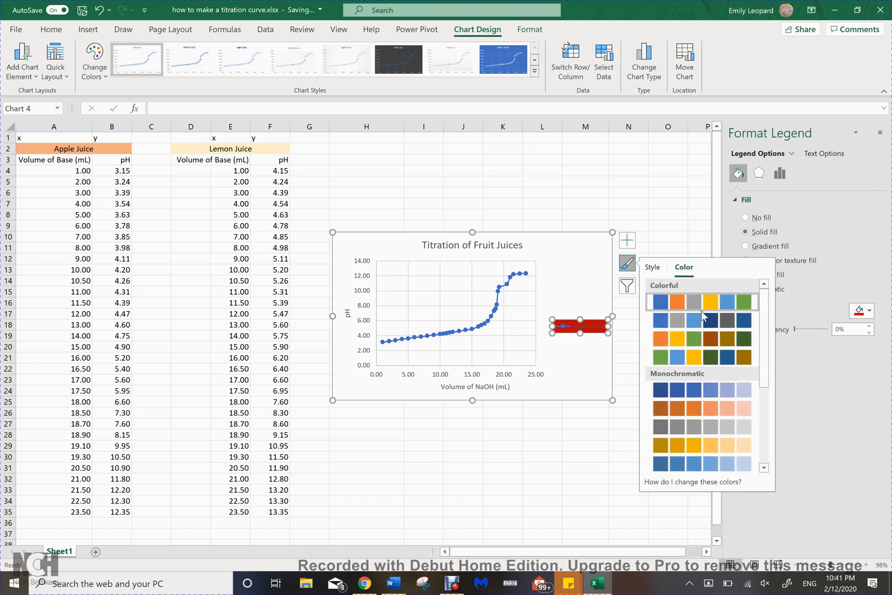
scroll(down, 3)
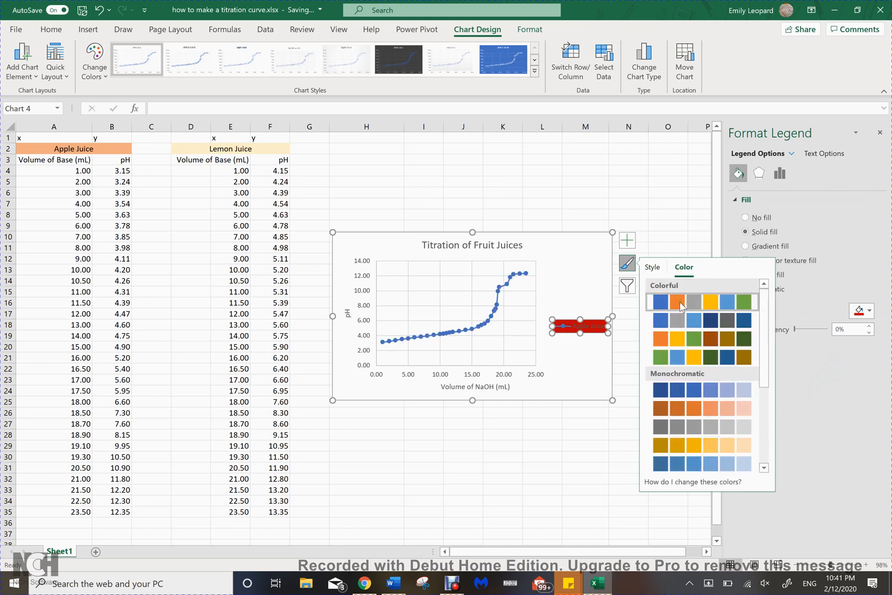
mouse_move(680, 302)
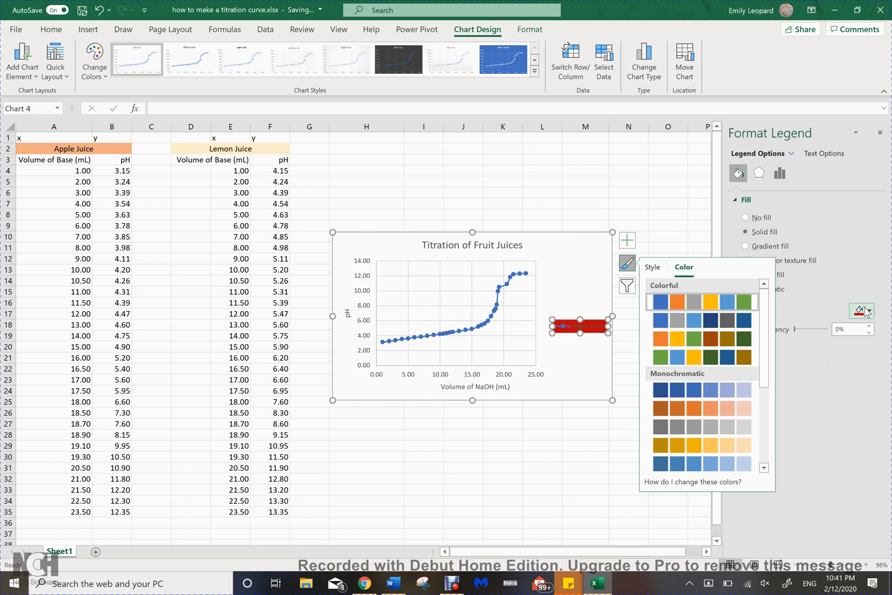
click(868, 311)
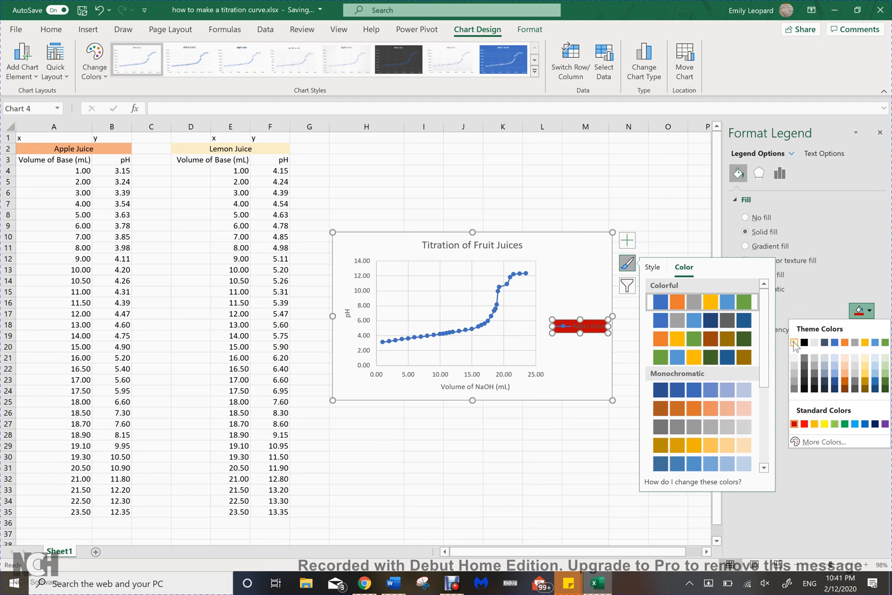
click(795, 342)
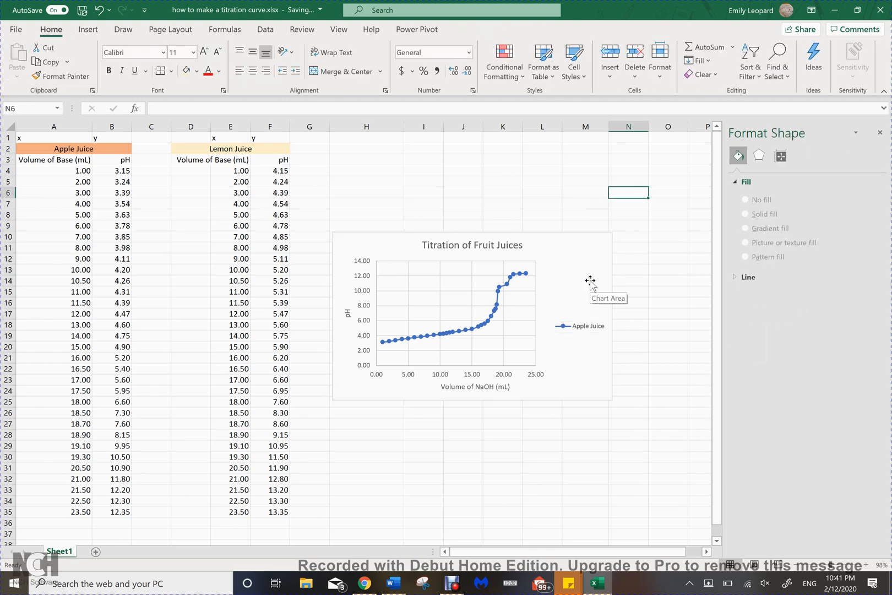
Step: Add a 'Lemon Juice' series with X values E4:E35 and Y values F4:F35
click(449, 316)
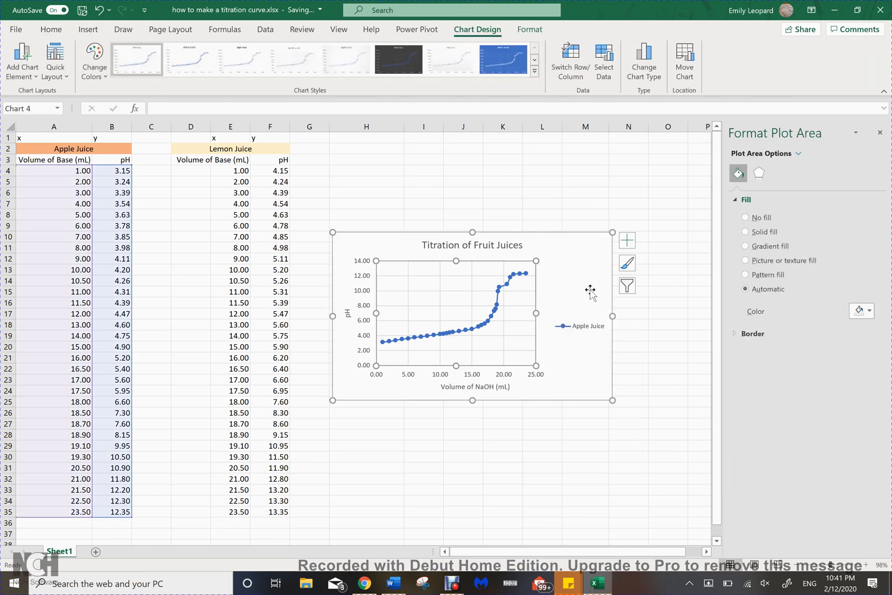
click(669, 291)
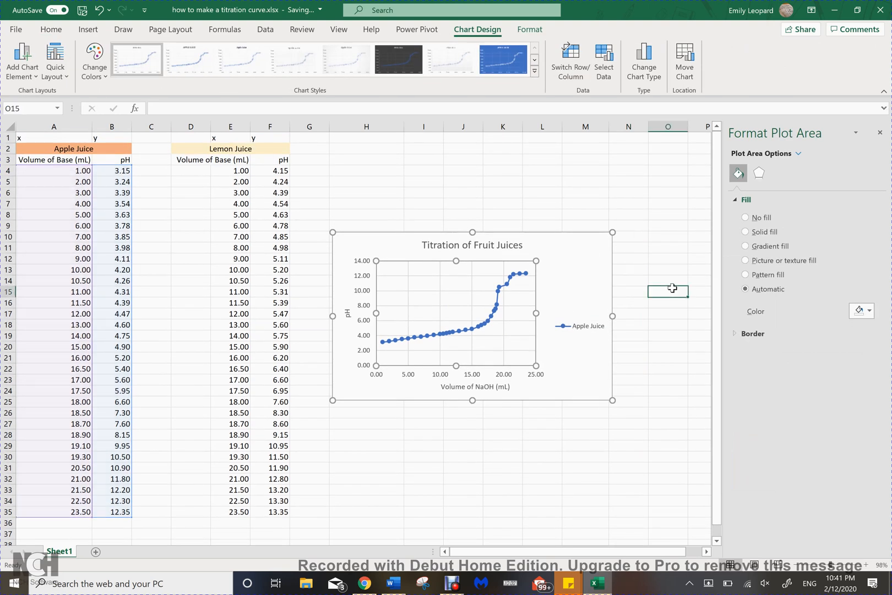
click(471, 317)
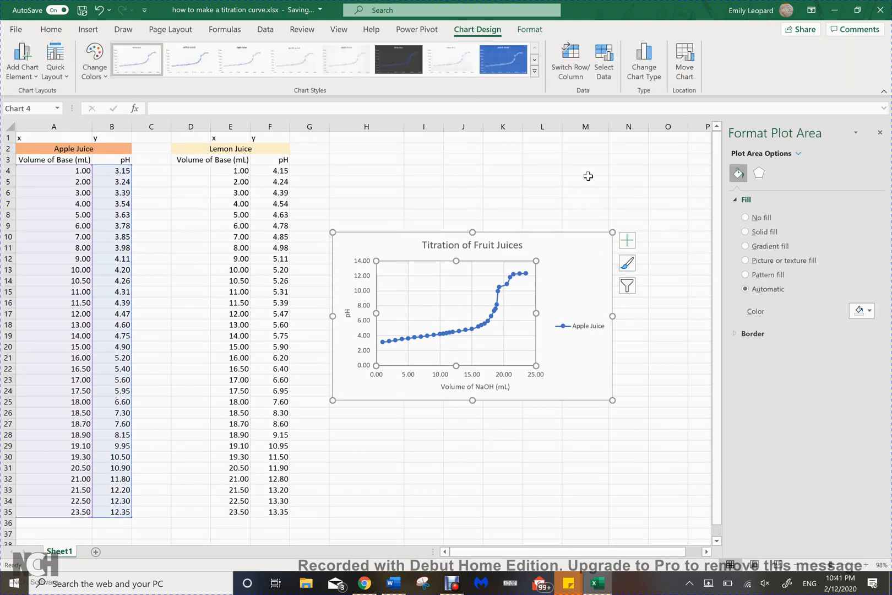
click(603, 61)
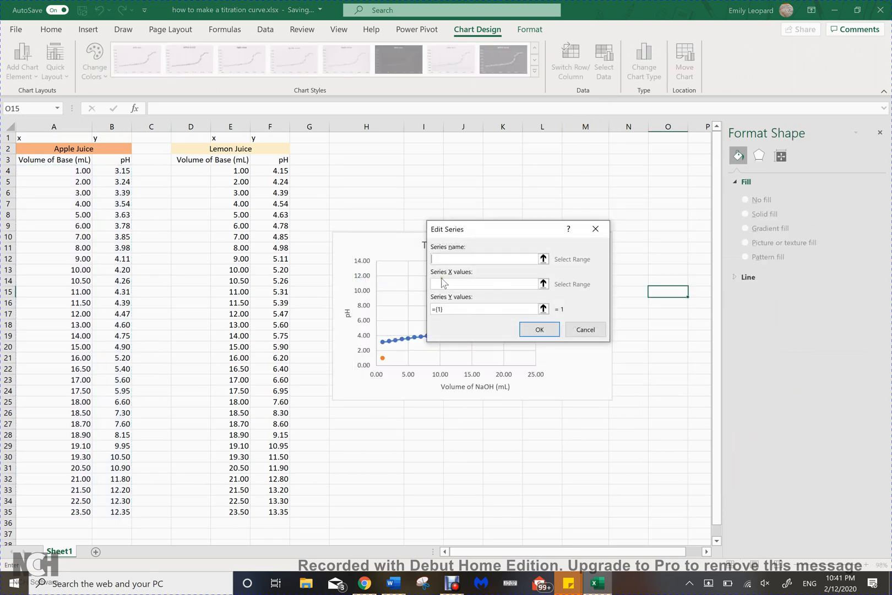
text(Lemo)
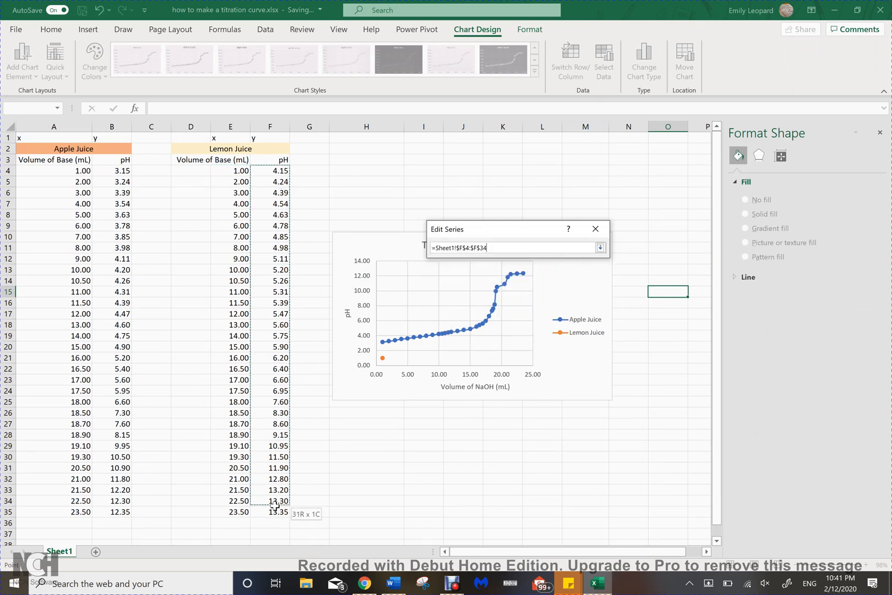
click(601, 247)
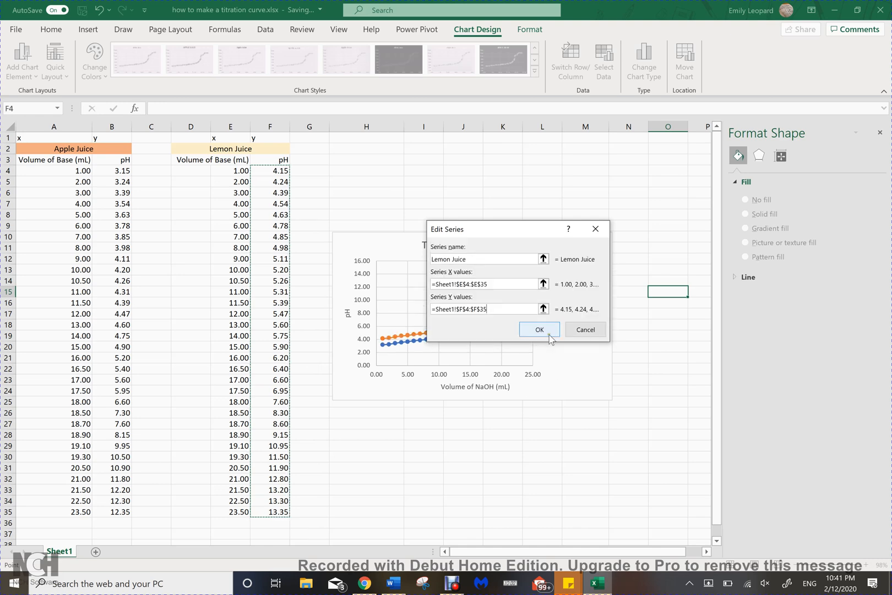
click(538, 328)
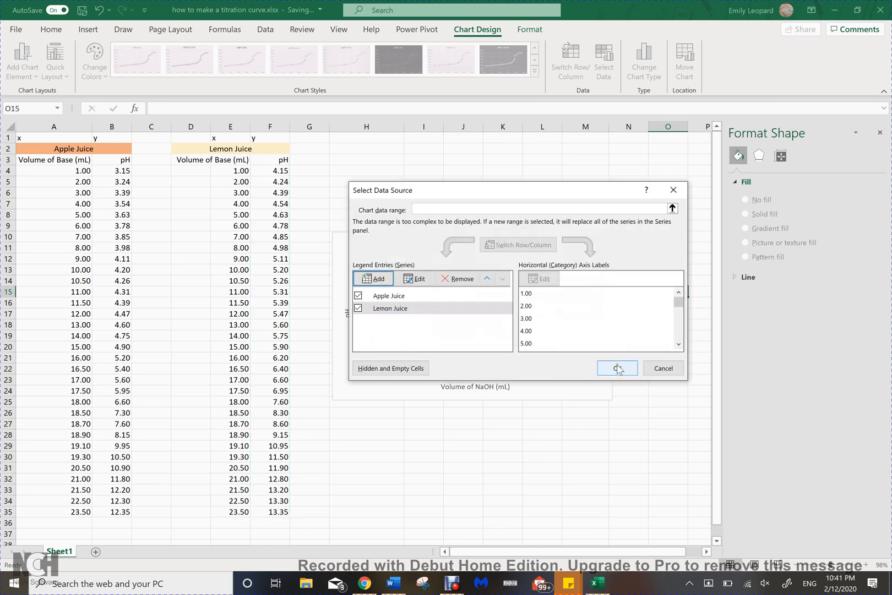
click(617, 368)
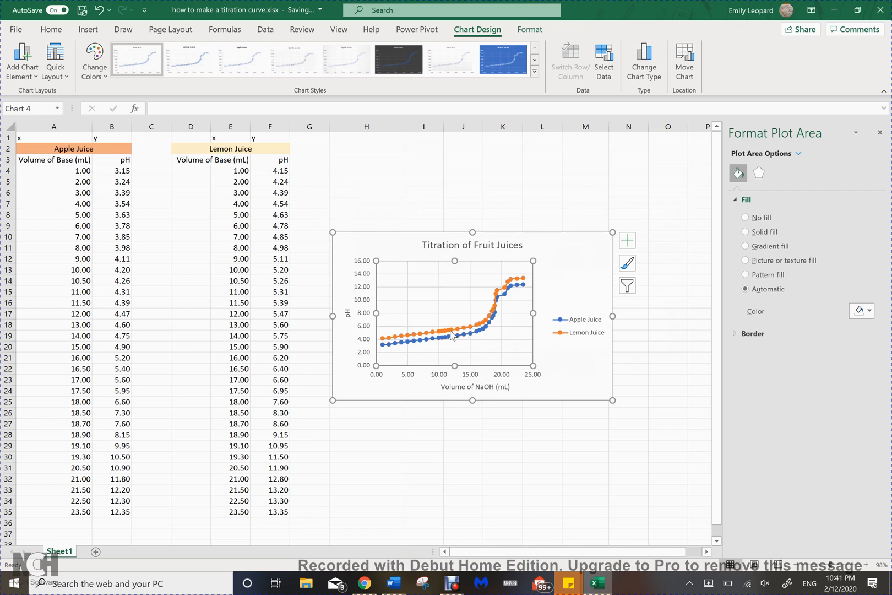
mouse_move(496, 287)
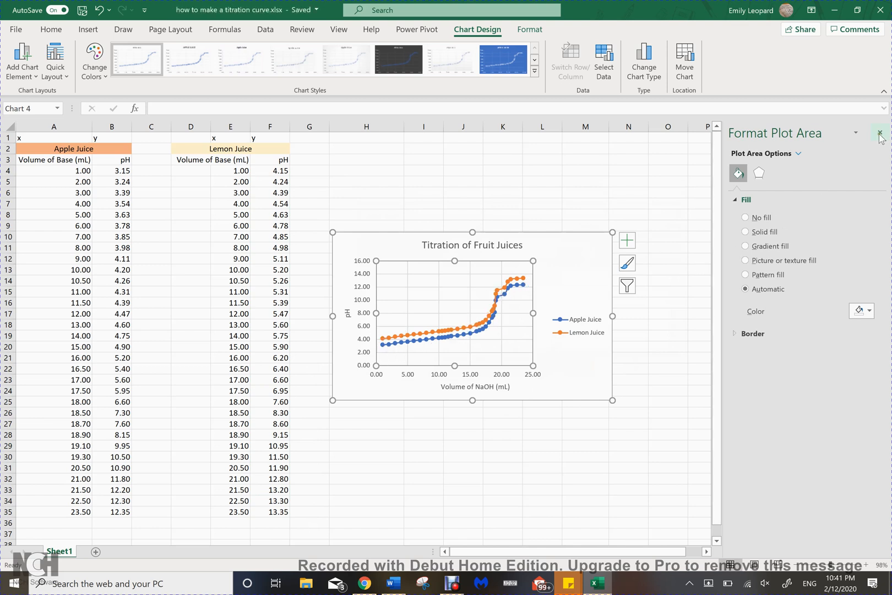
Step: Close the Format Plot Area pane and drag the chart's corner to enlarge it
click(880, 133)
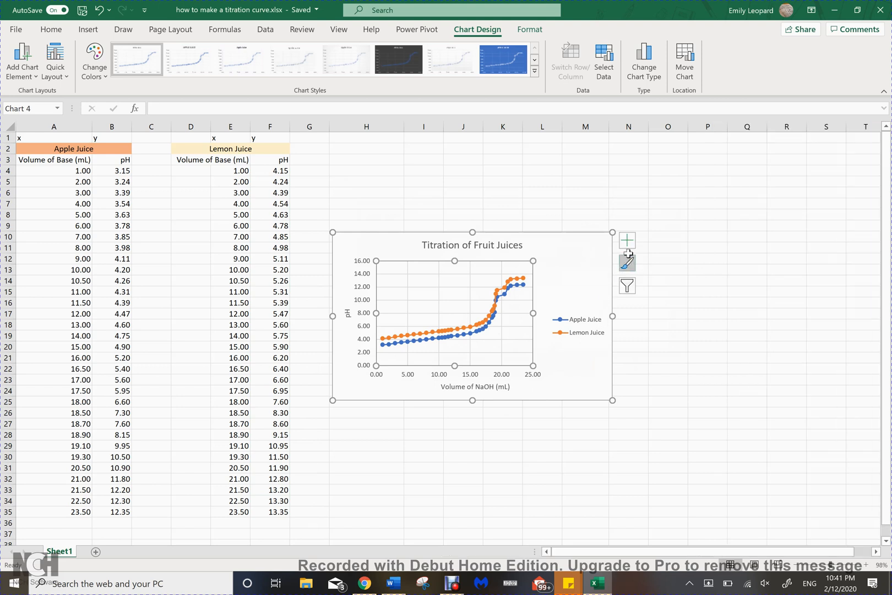
mouse_move(569, 352)
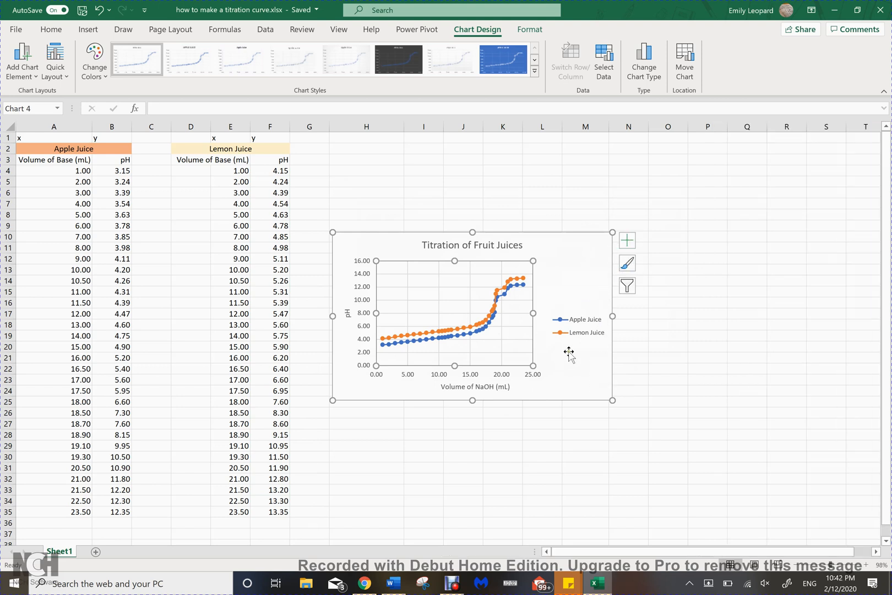
mouse_move(613, 398)
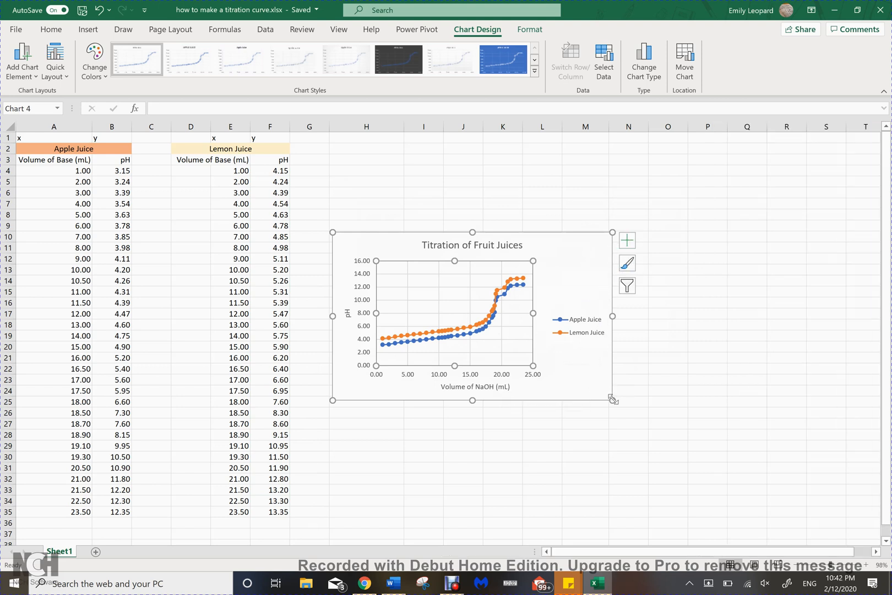
drag(614, 400, 725, 459)
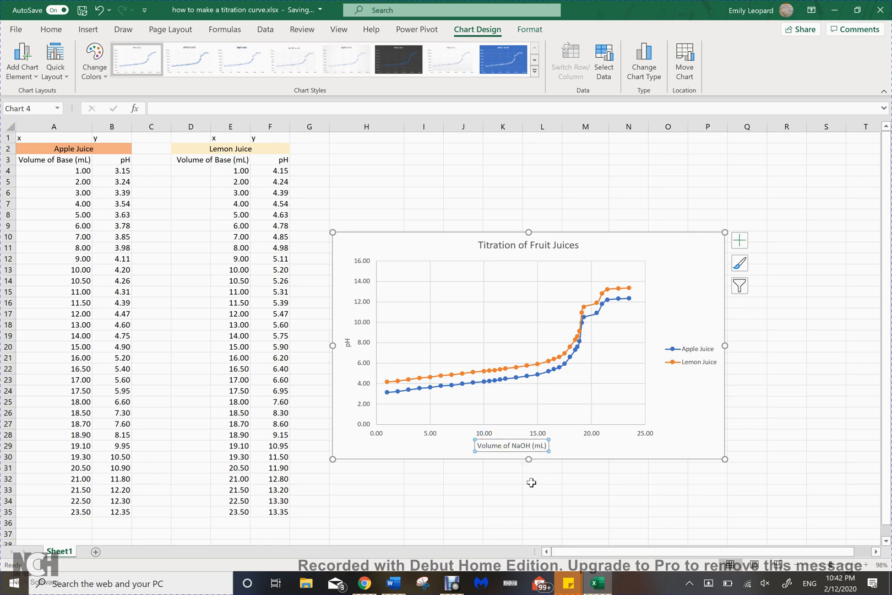
click(542, 489)
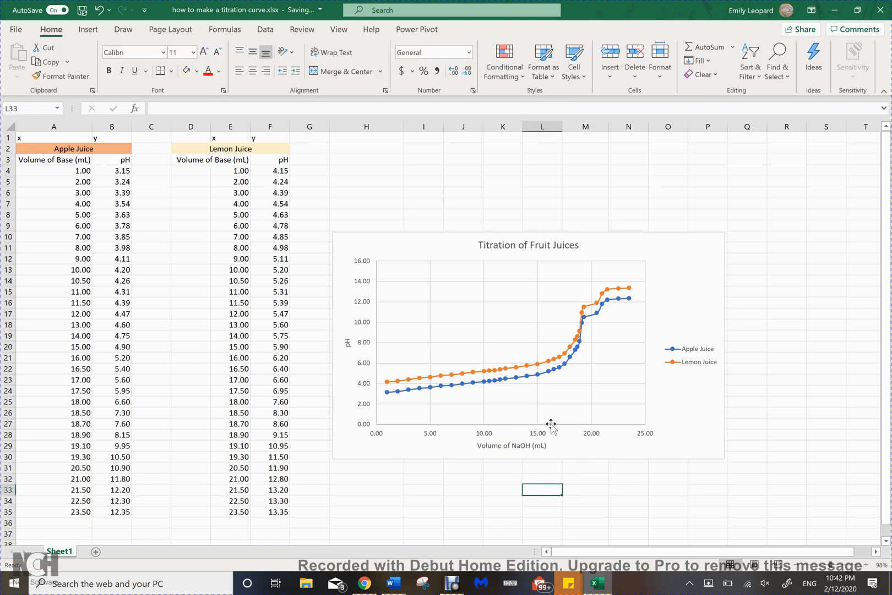
scroll(down, 3)
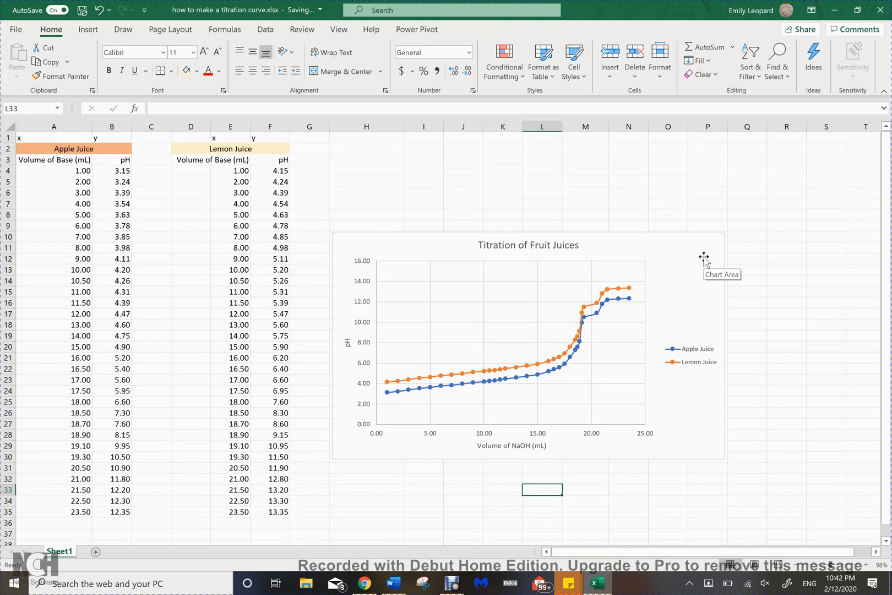
mouse_move(581, 333)
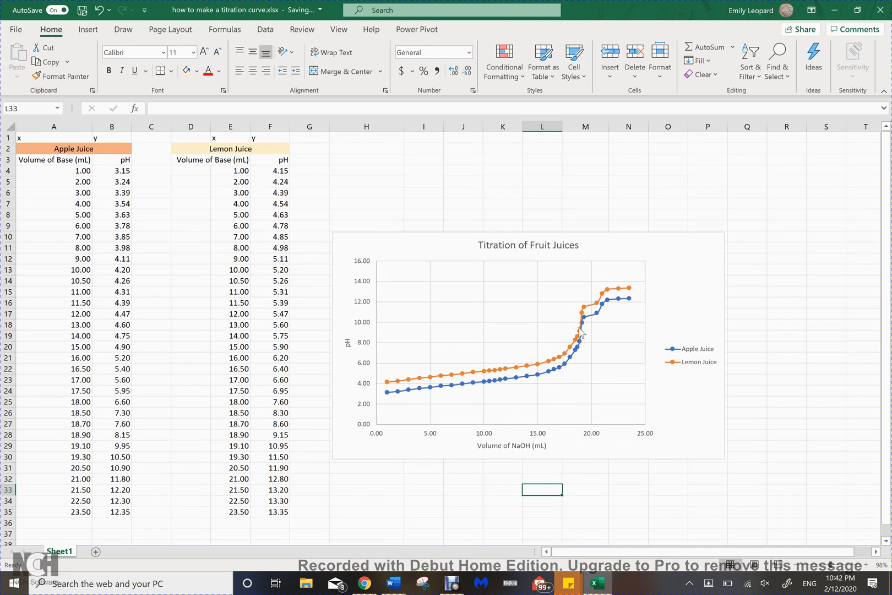
mouse_move(589, 346)
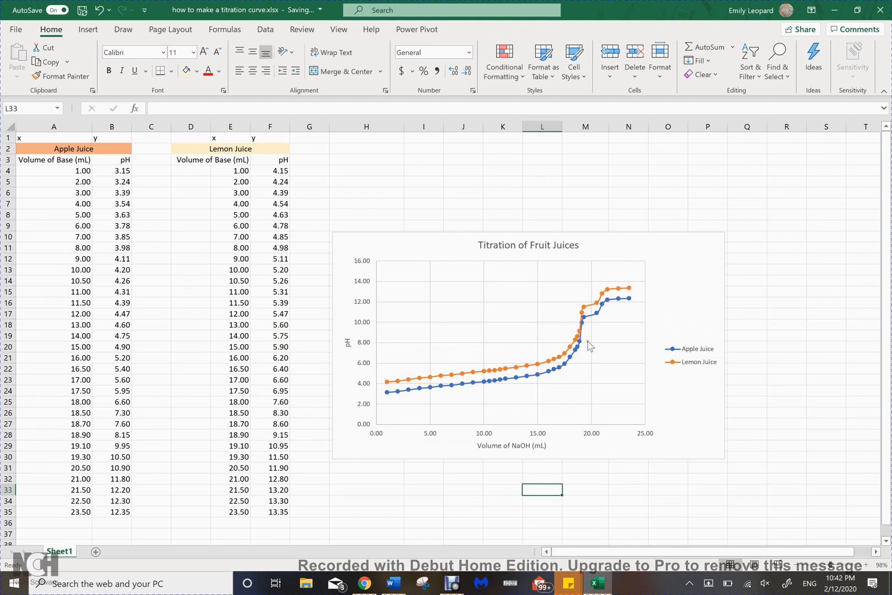
mouse_move(549, 284)
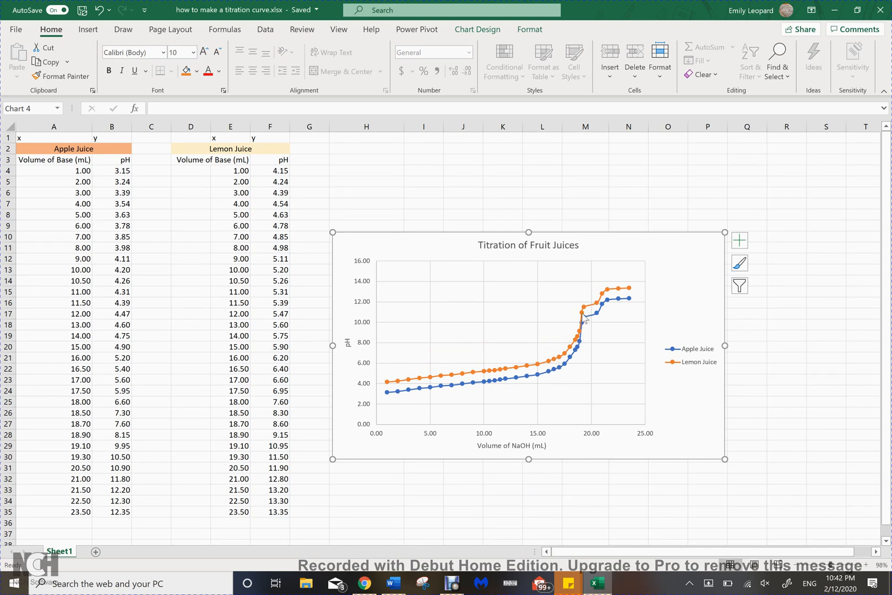
mouse_move(646, 255)
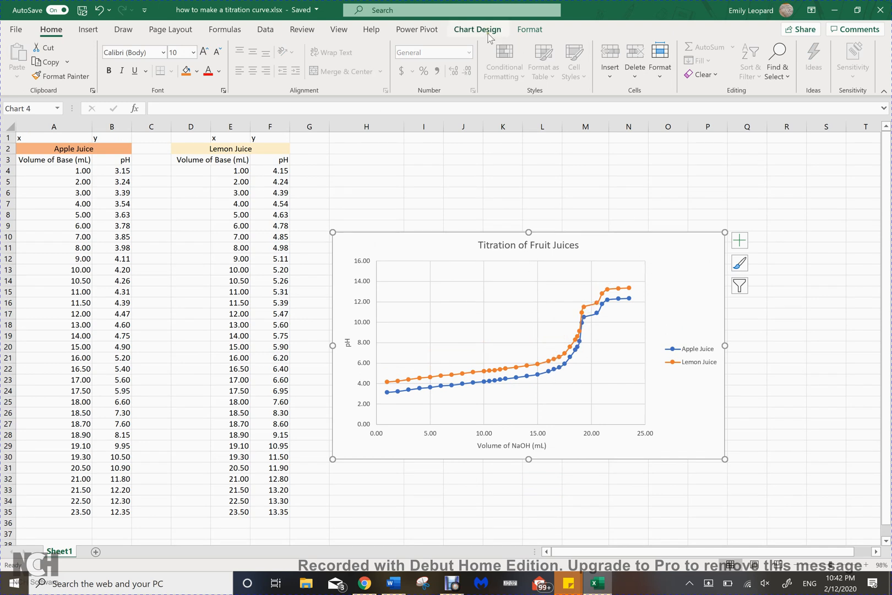
Step: Change the chart type to X Y Scatter with Smooth Lines, without markers
click(478, 29)
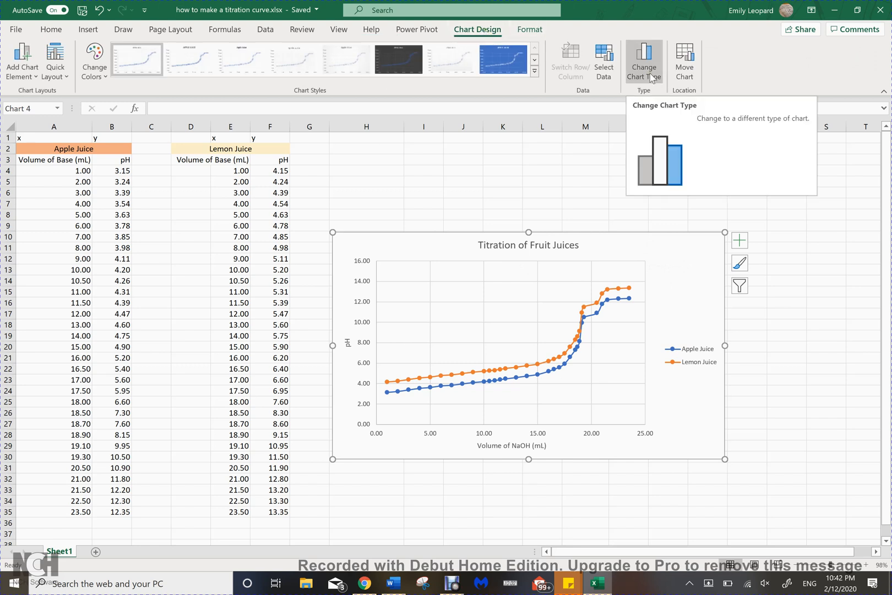
click(644, 62)
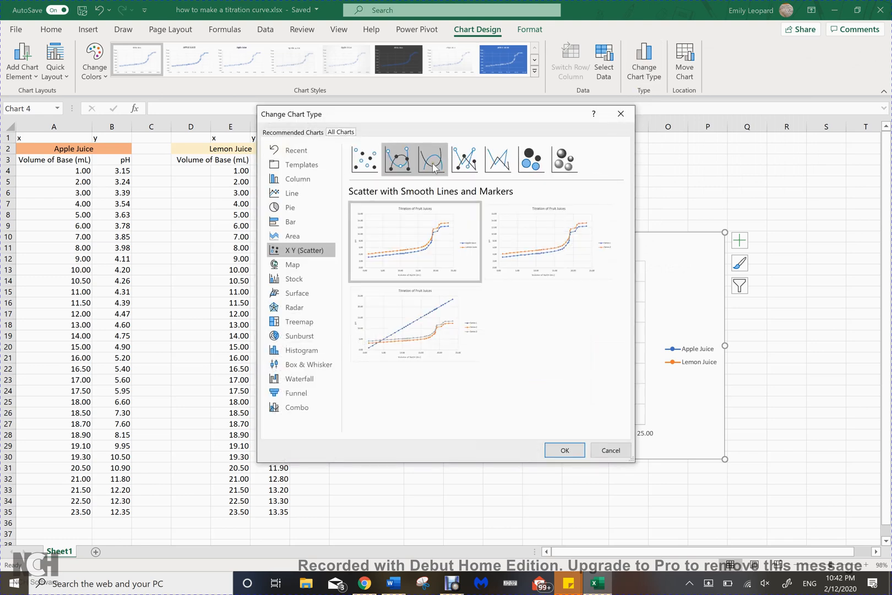
click(431, 158)
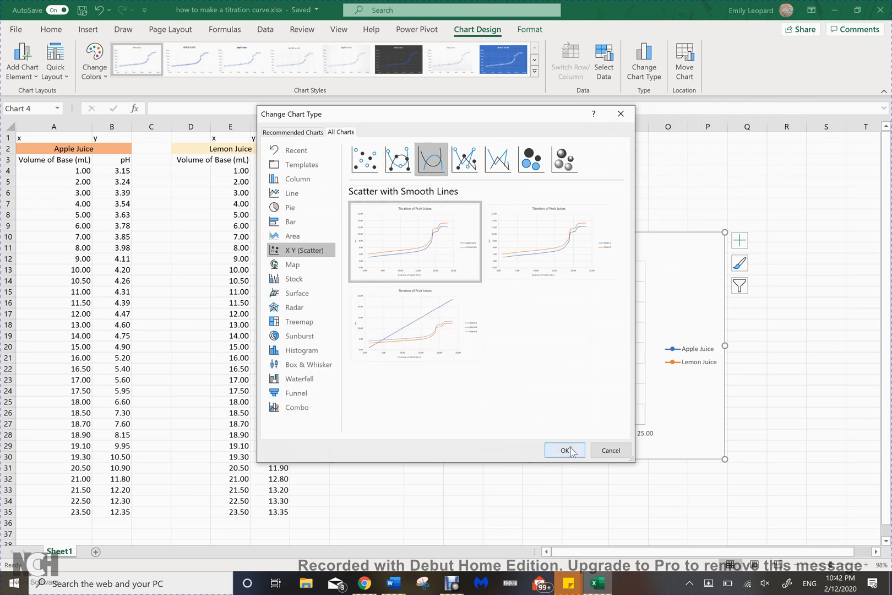
click(564, 450)
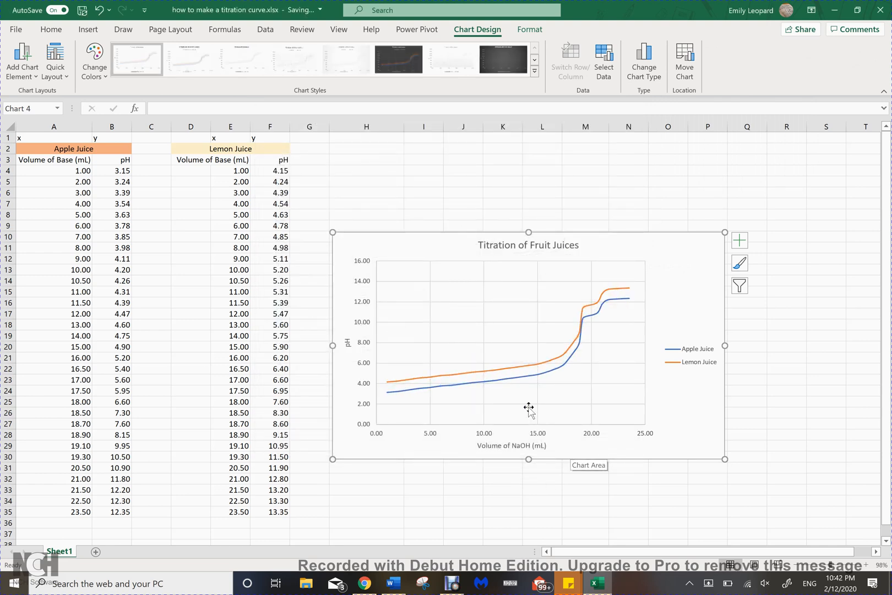
mouse_move(522, 379)
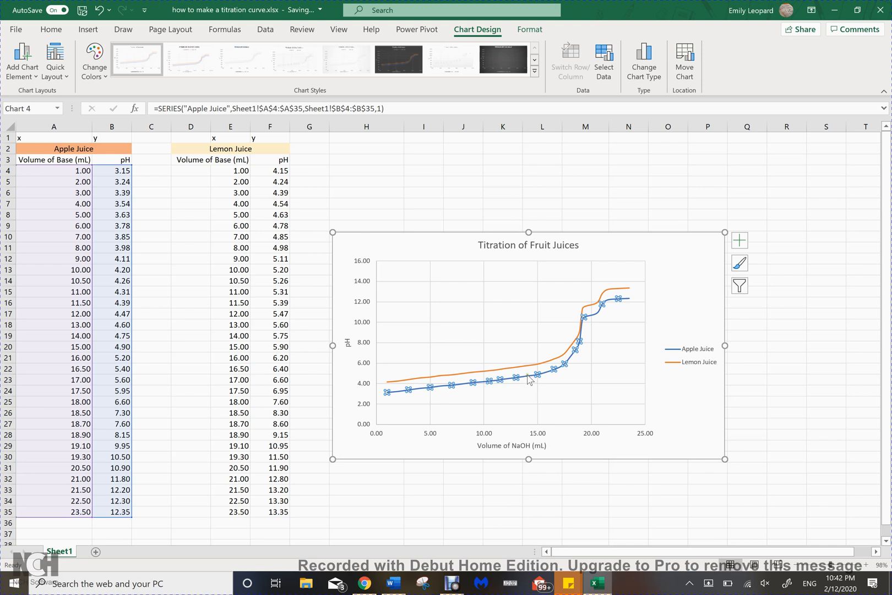
mouse_move(551, 376)
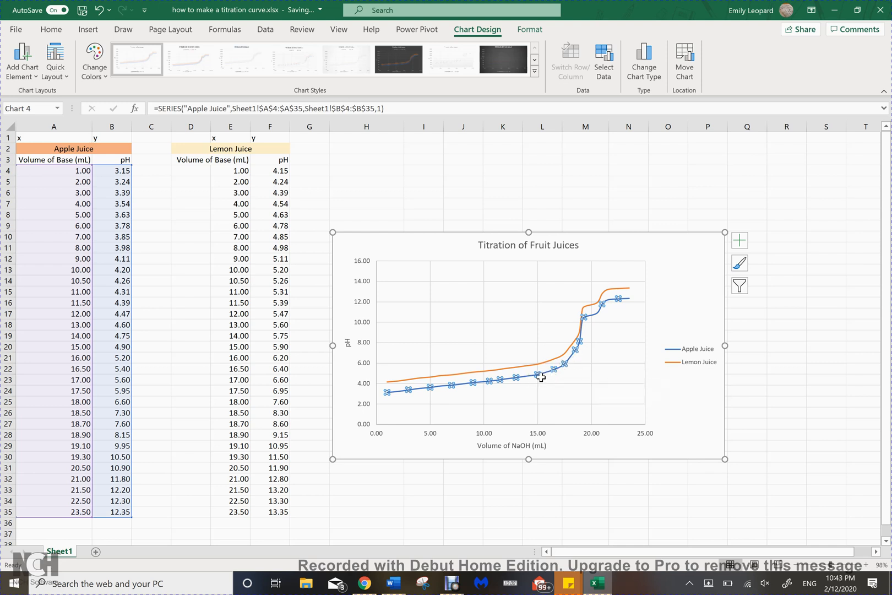
mouse_move(538, 374)
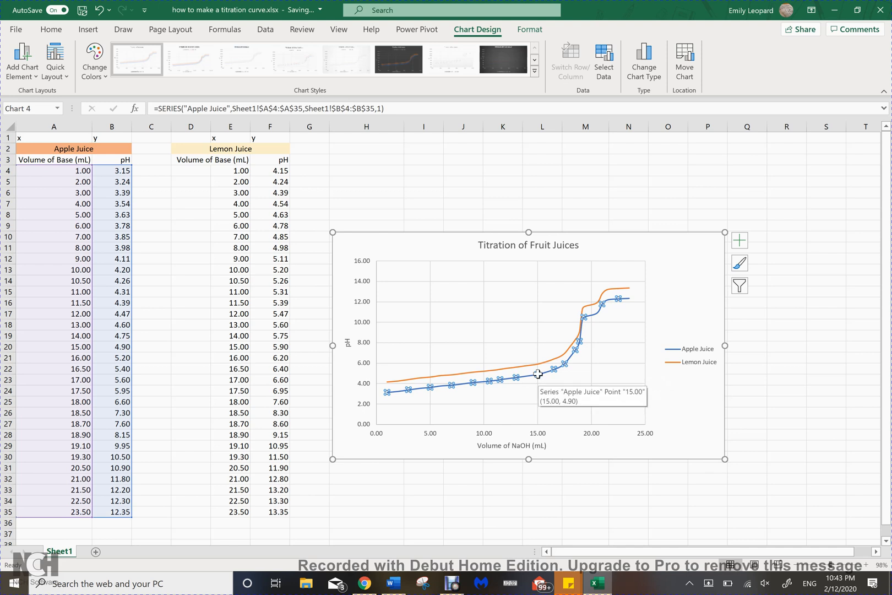
mouse_move(515, 377)
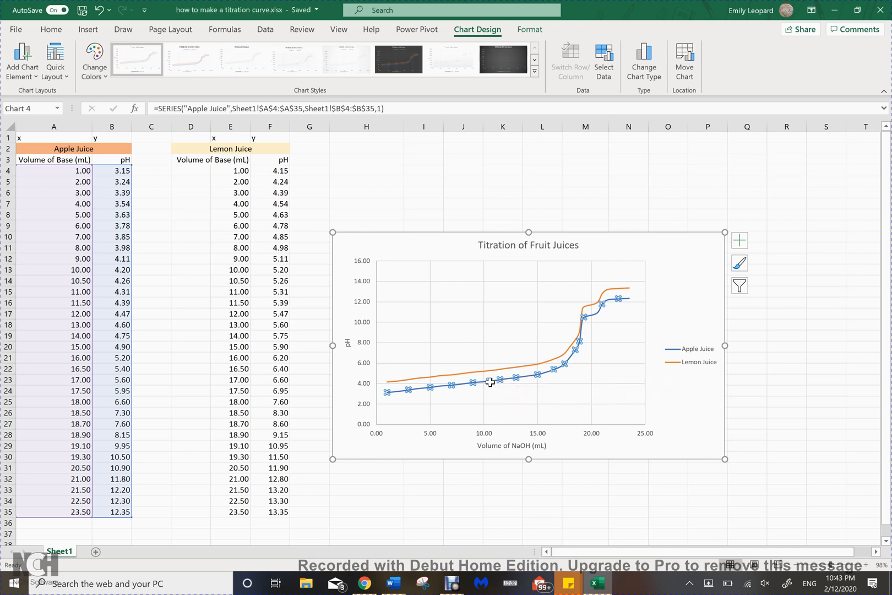
mouse_move(468, 389)
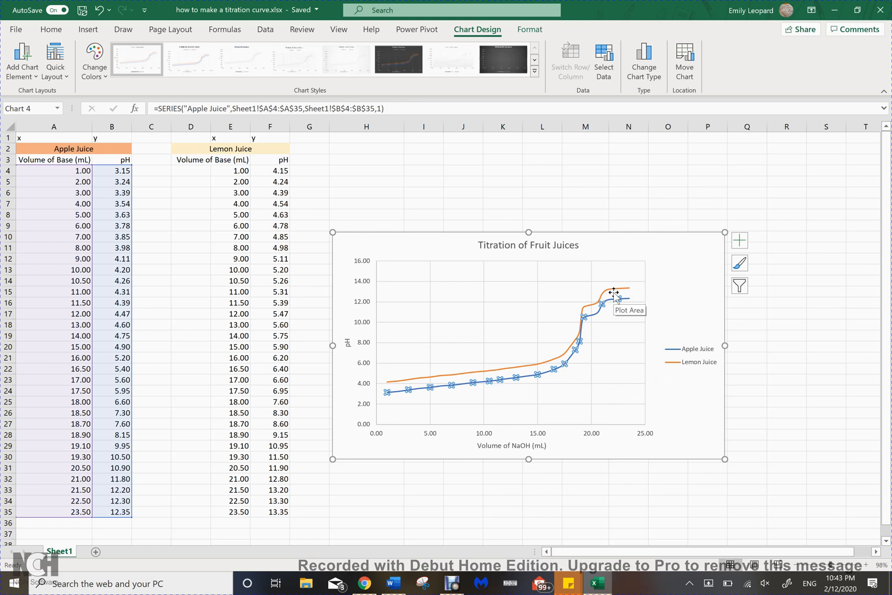
click(787, 347)
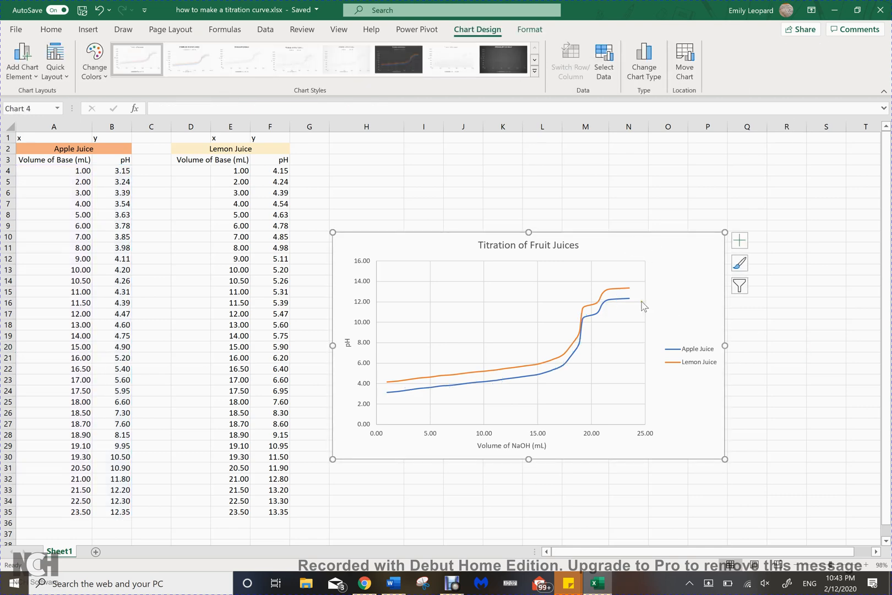
mouse_move(600, 317)
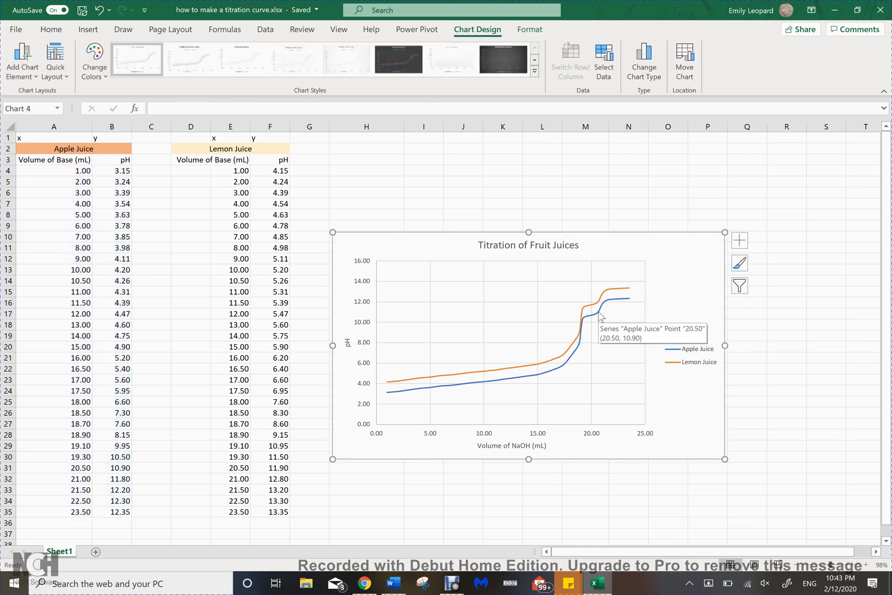
click(747, 336)
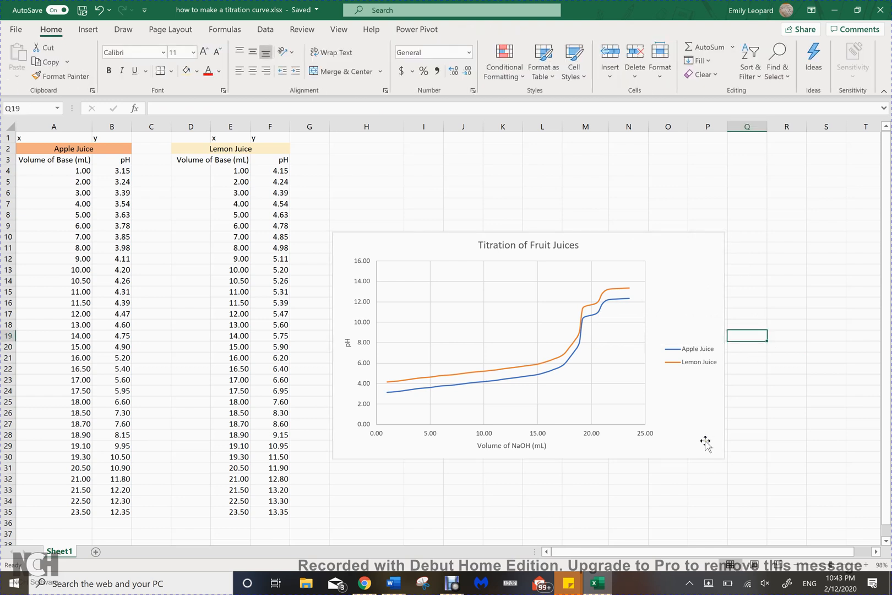
mouse_move(706, 441)
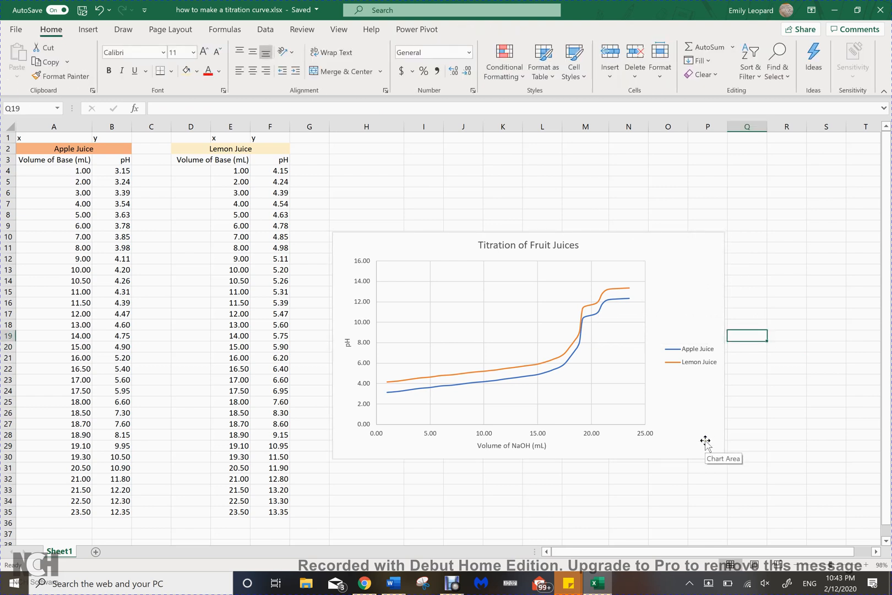